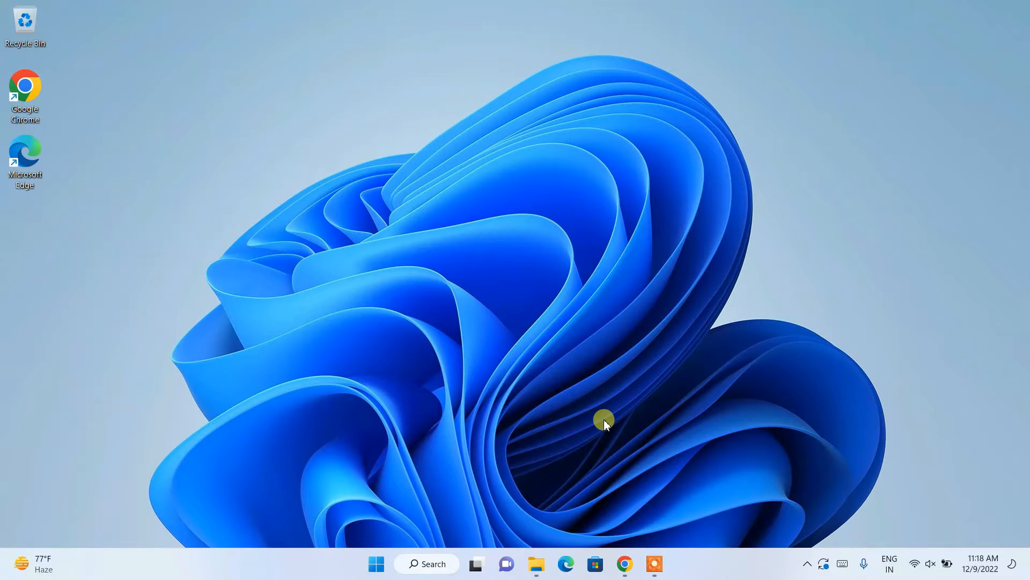
mouse_move(625, 563)
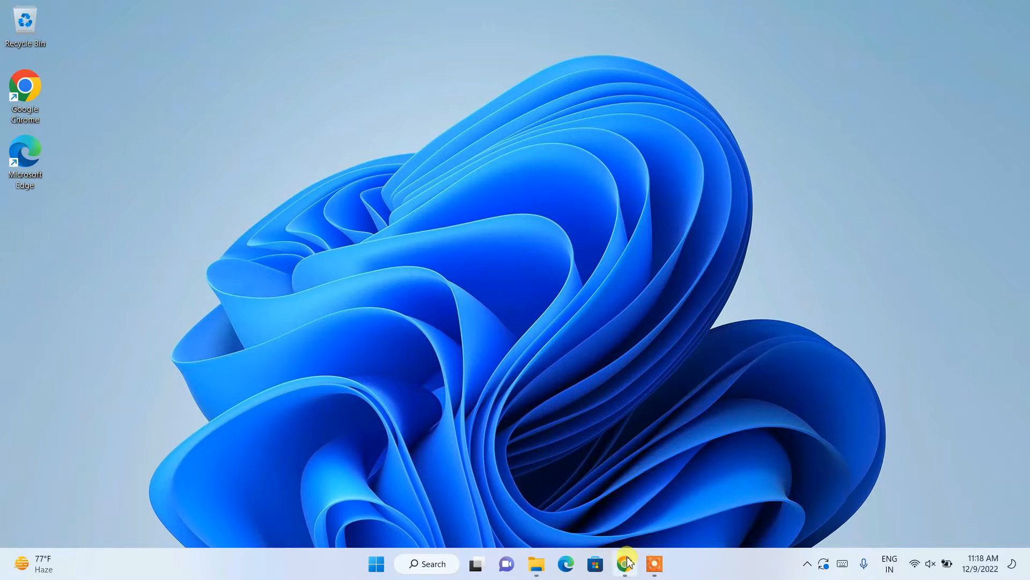
- Launch Chrome and search for 'python download' via the 'pyth' address-bar suggestion
left_click(624, 563)
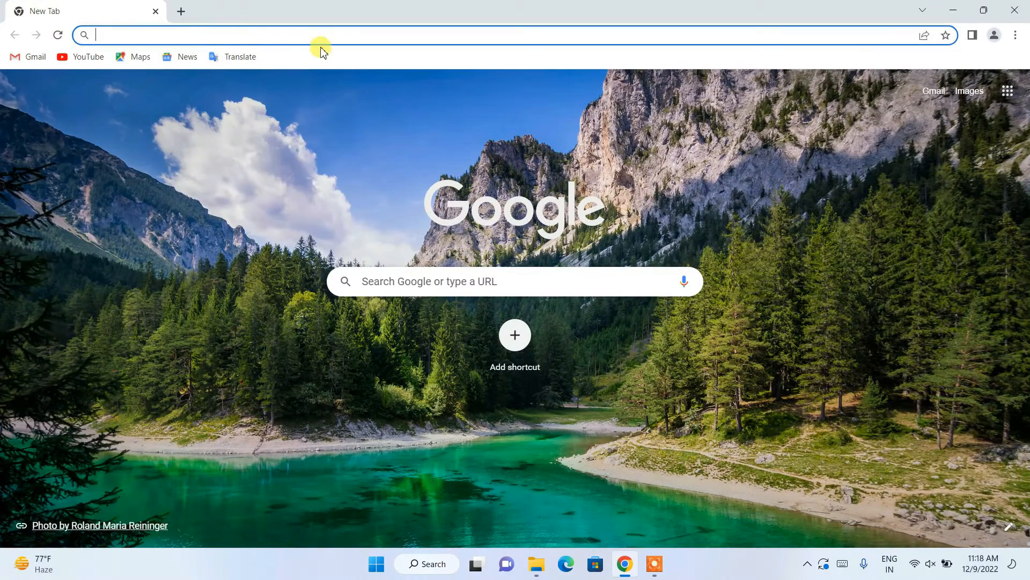
type("pyth")
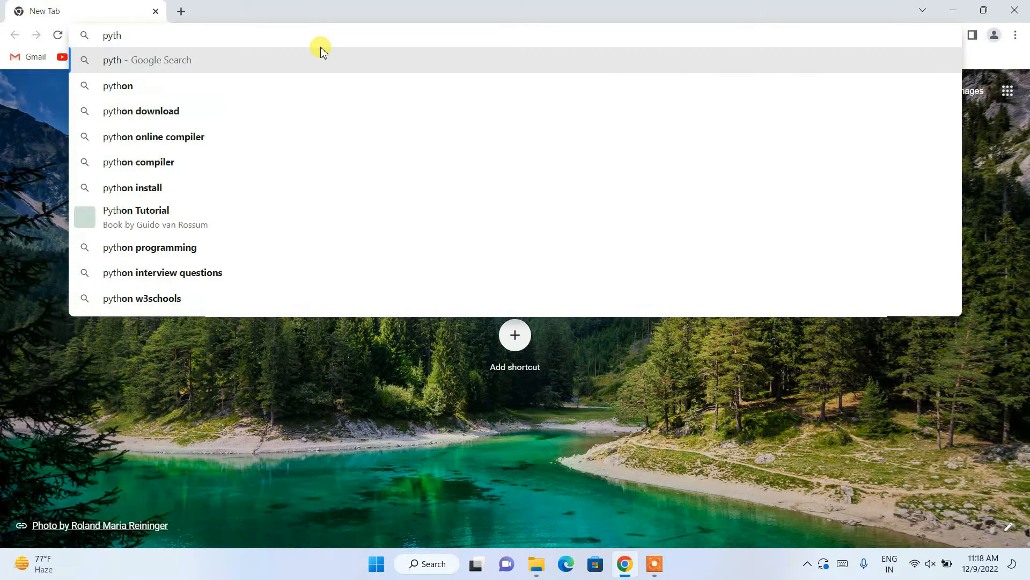
left_click(140, 110)
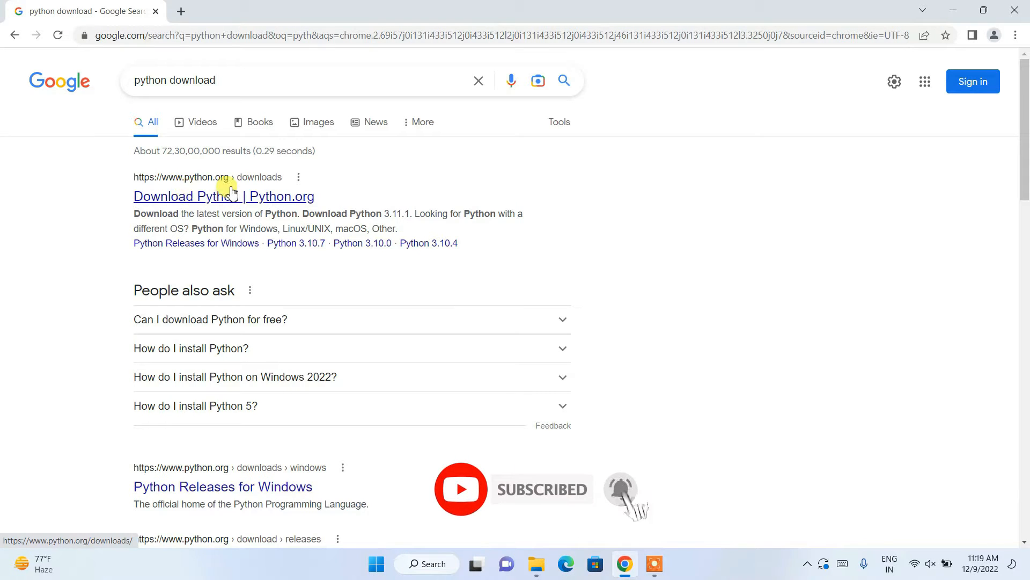
mouse_move(177, 200)
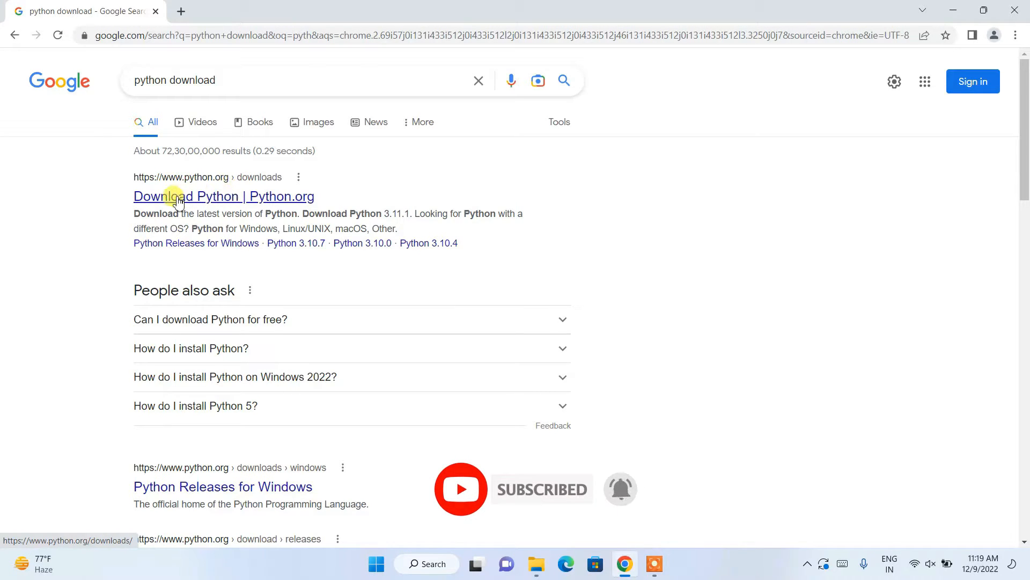
- Go from the Python.org downloads result to the Python 3.11.1 release page
left_click(222, 195)
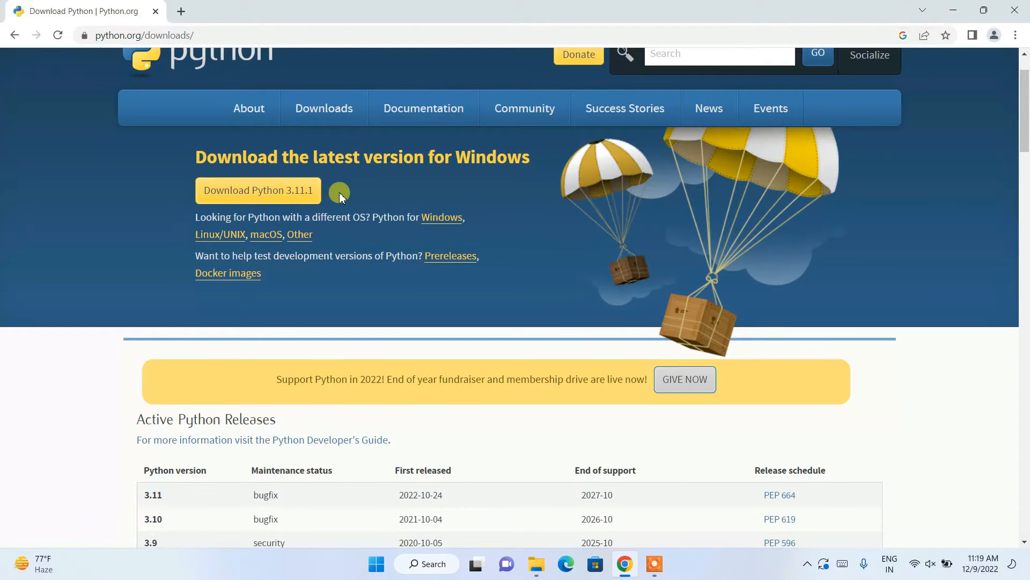
mouse_move(286, 199)
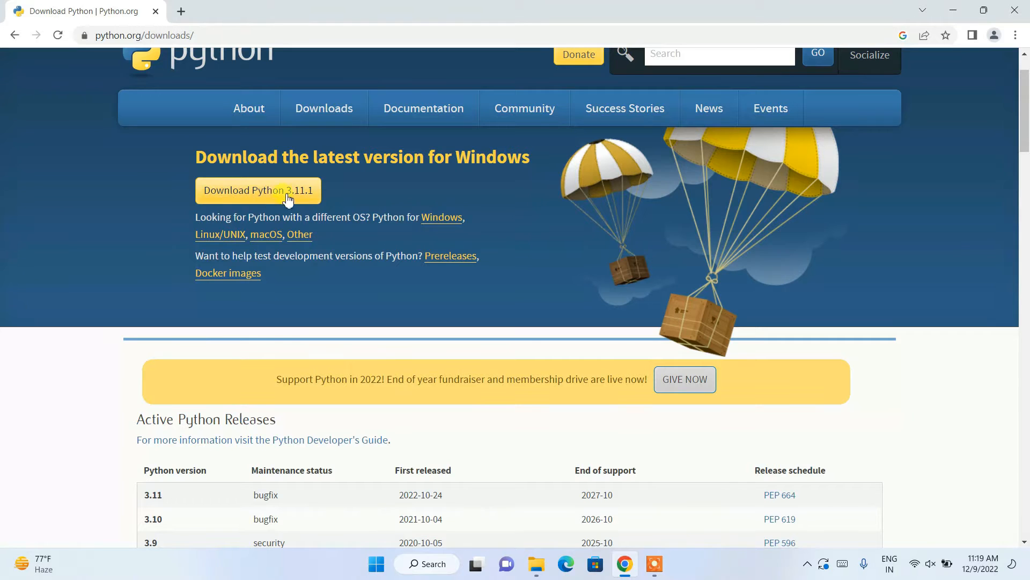
left_click(258, 190)
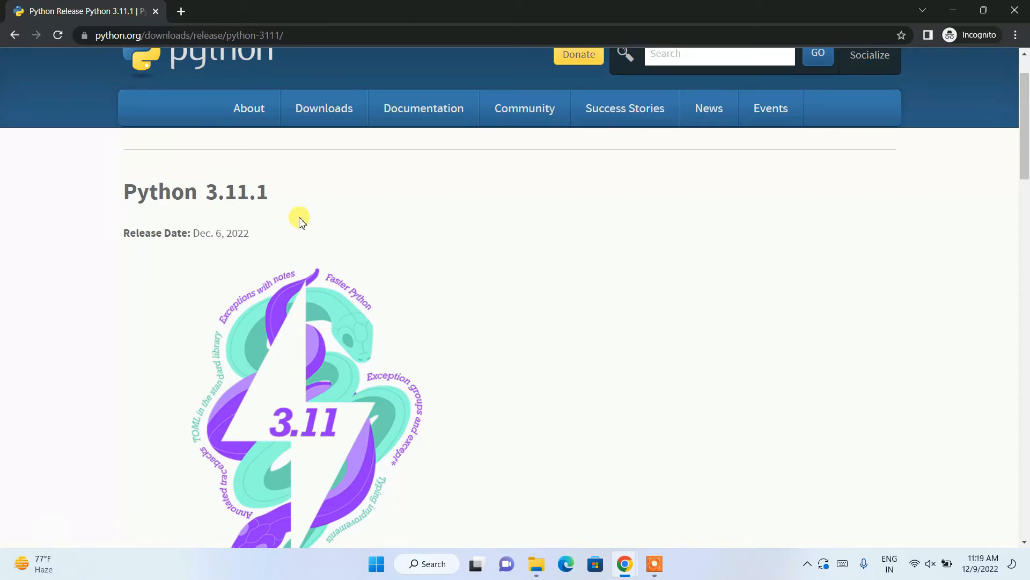
- Download the 'Windows installer (64-bit)' file and view it in Downloads\Software
scroll("down", 3)
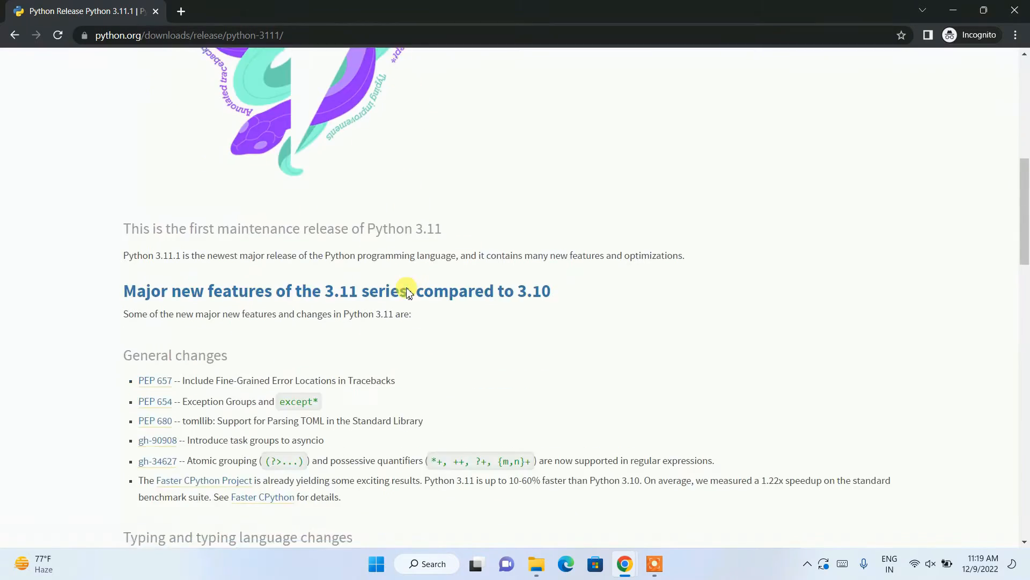
scroll("down", 3)
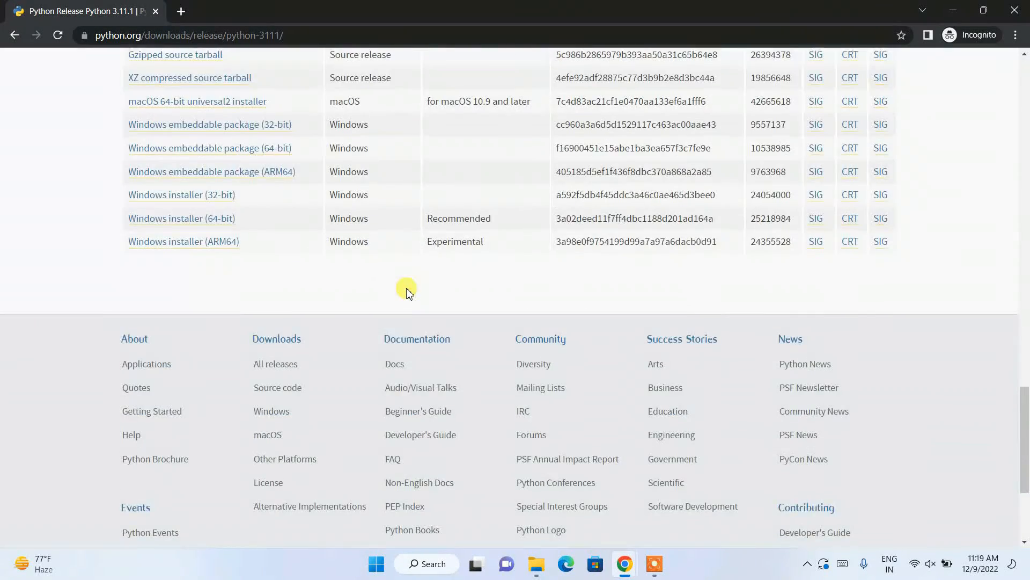
scroll("up", 3)
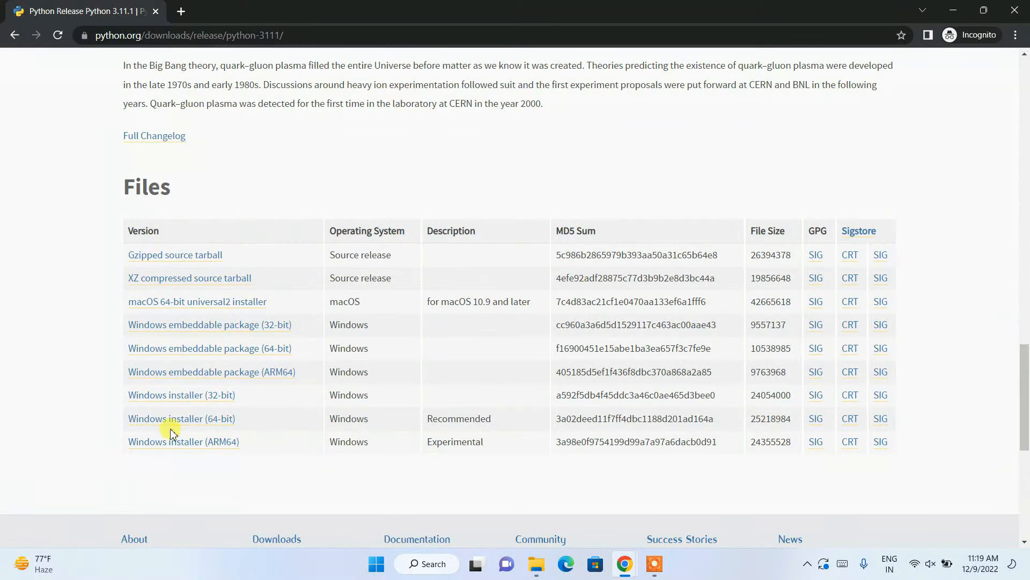
mouse_move(199, 477)
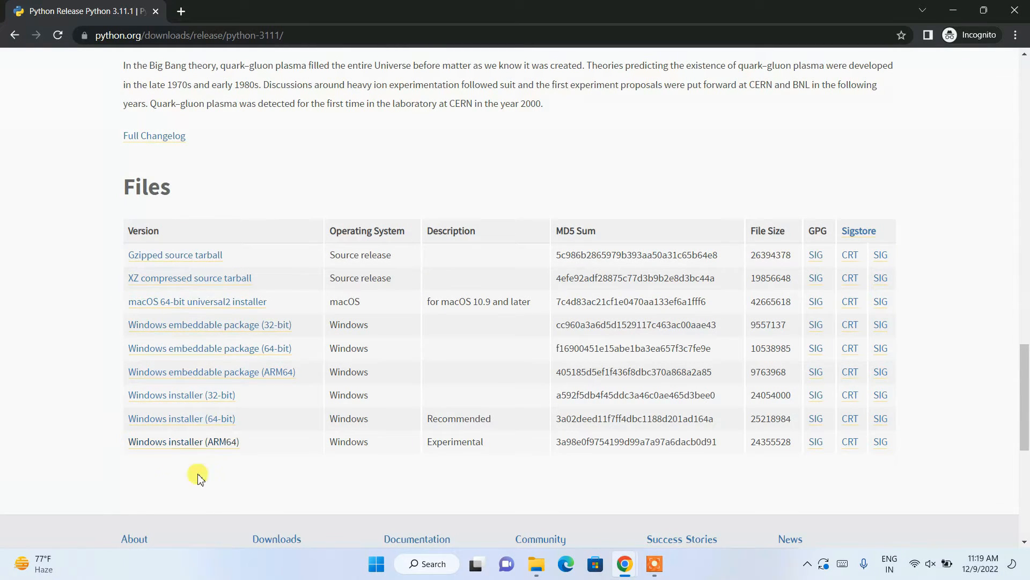
mouse_move(180, 418)
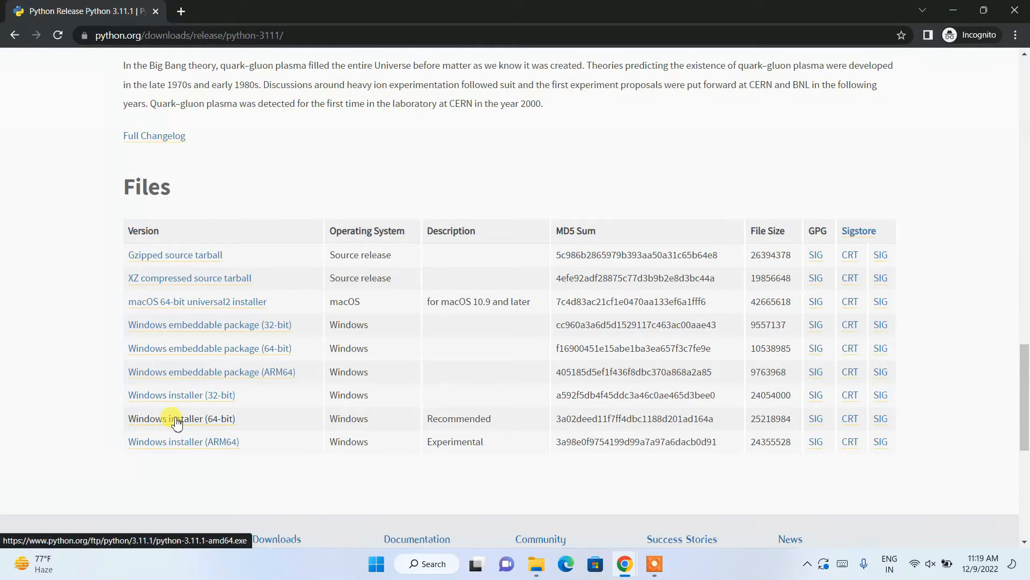
left_click(181, 418)
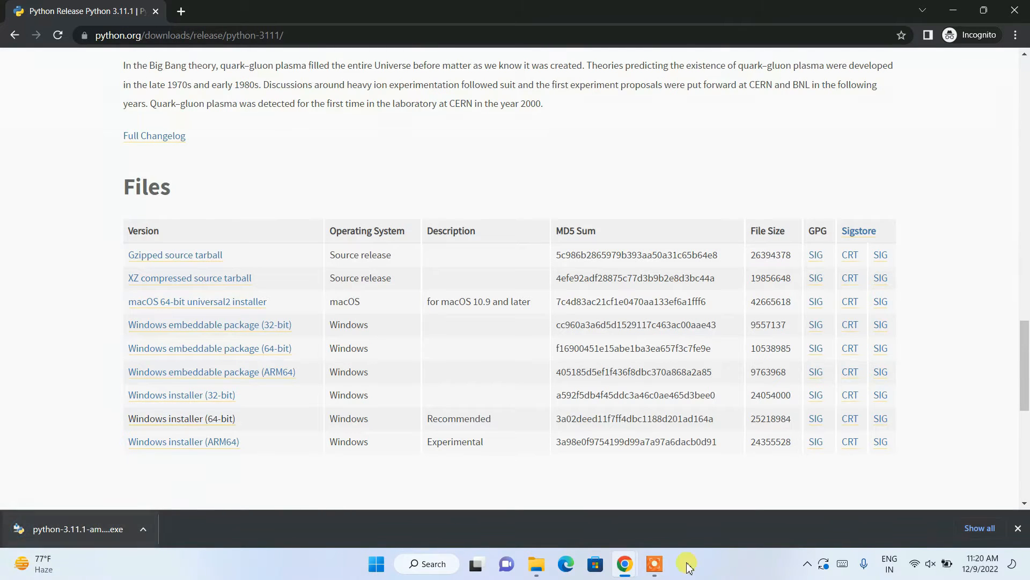
left_click(536, 563)
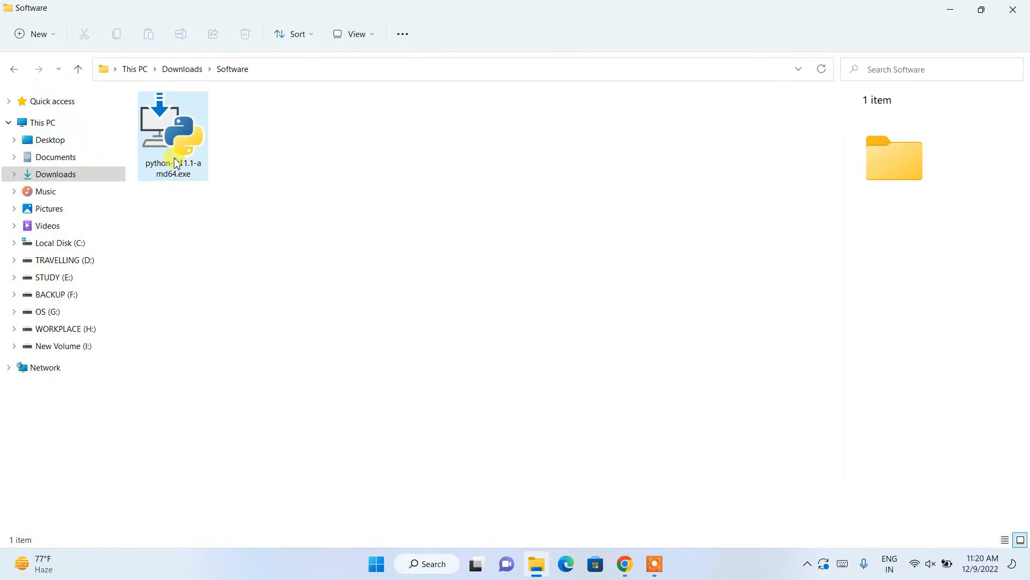
- Run python-3.11.1-amd64.exe from the Downloads\Software folder
left_click(173, 131)
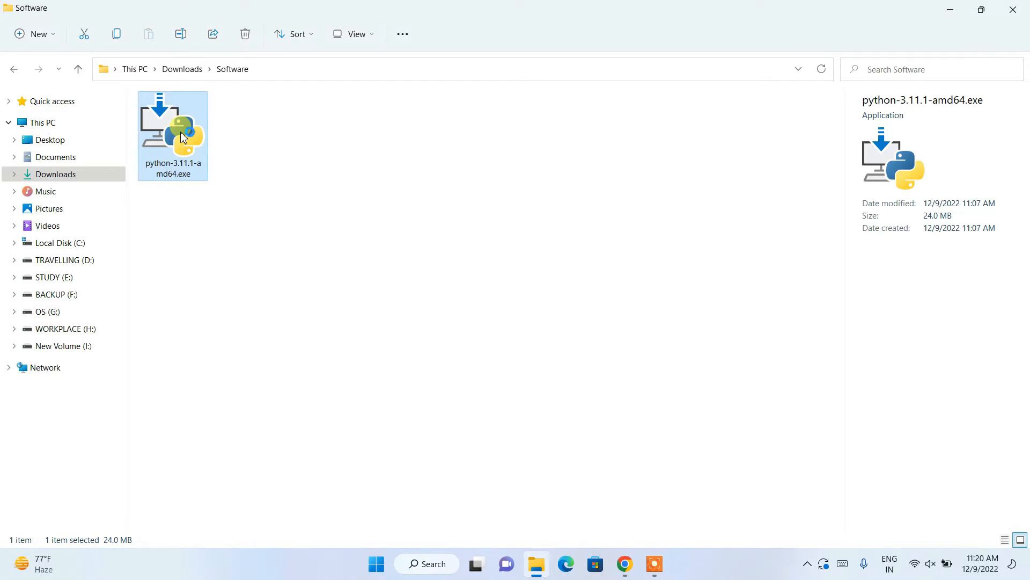
double_click(172, 125)
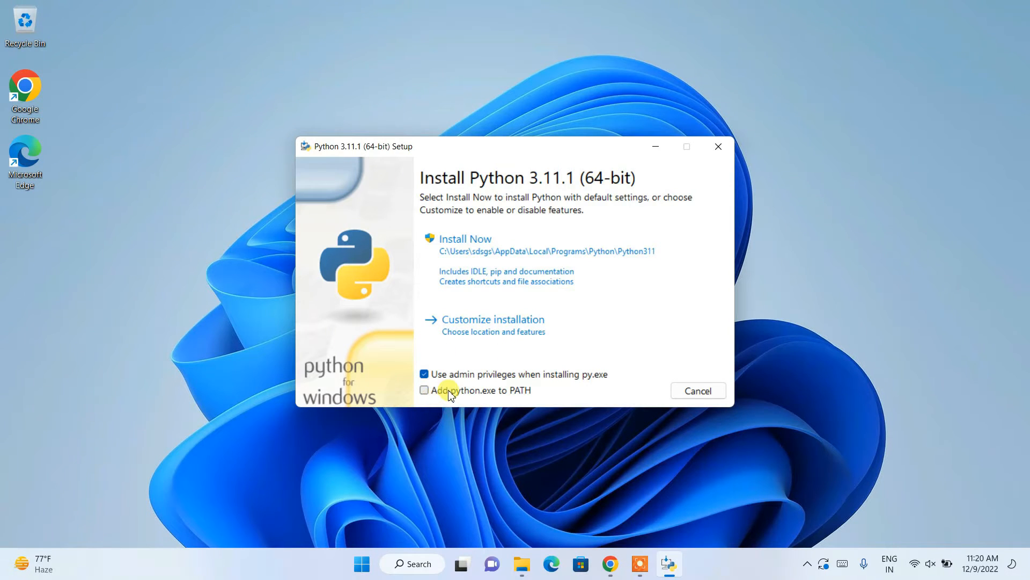
- Enable adding python.exe to PATH, customize installation, and keep all optional features
left_click(424, 390)
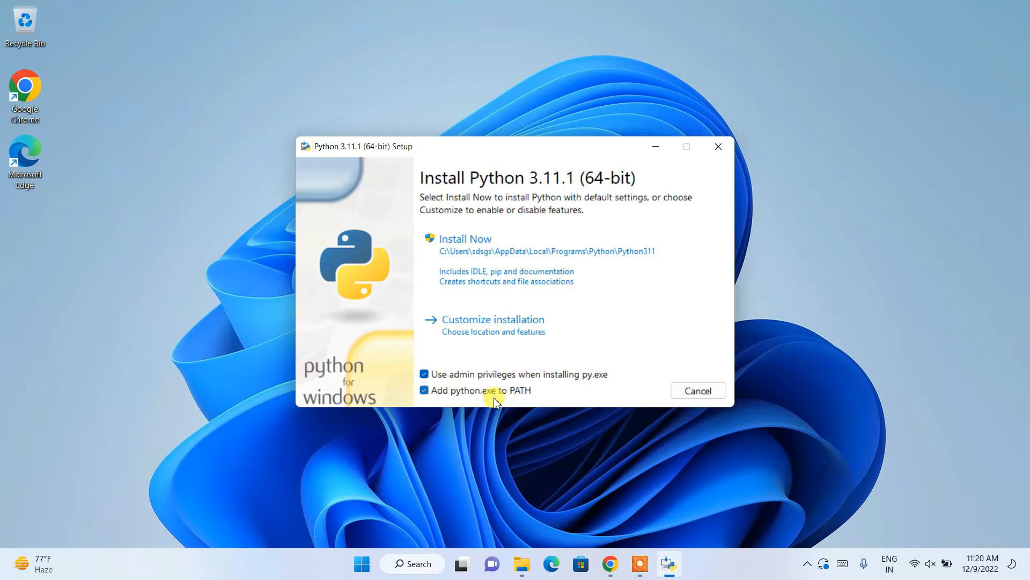
mouse_move(514, 266)
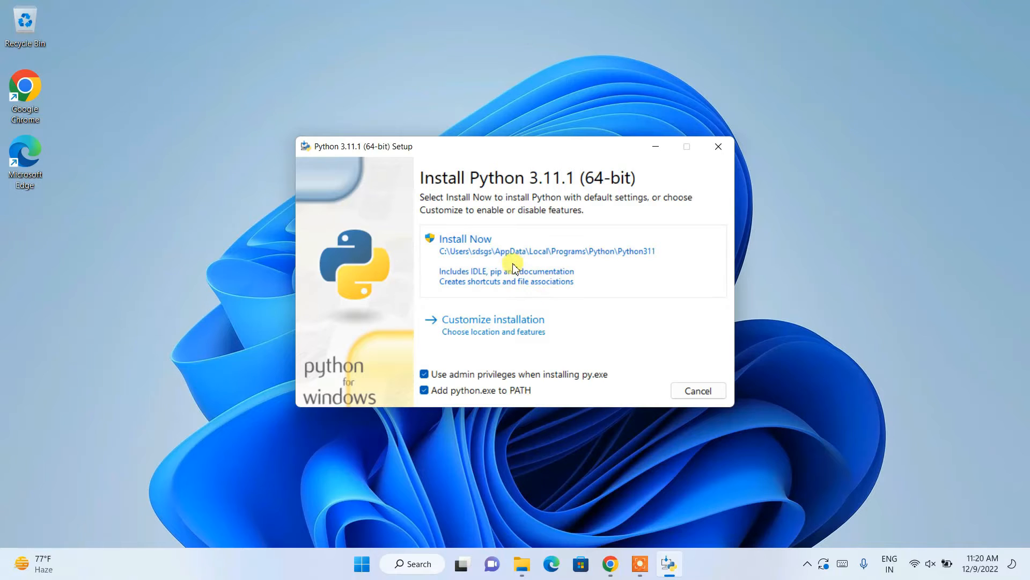
mouse_move(506, 324)
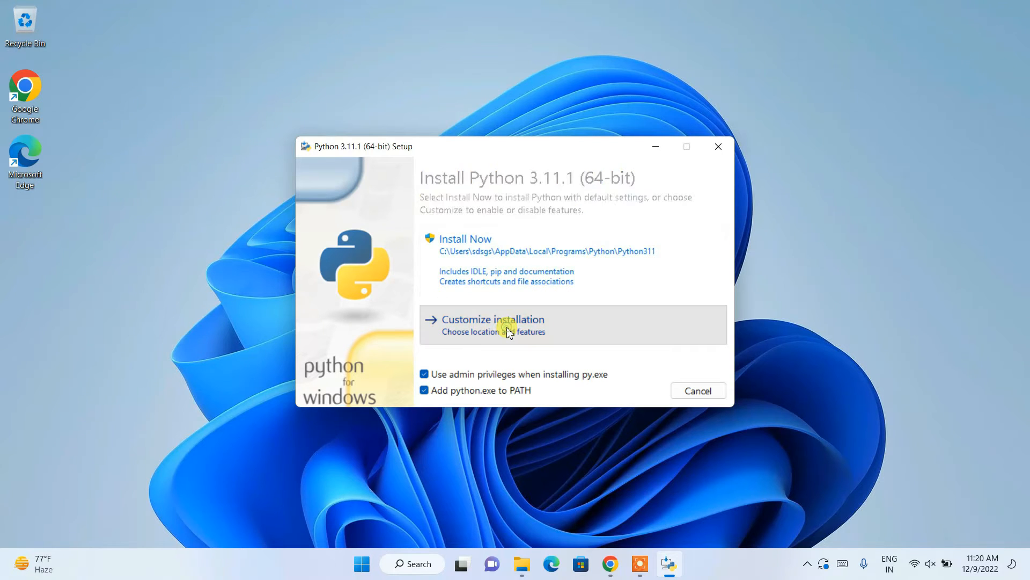
left_click(491, 320)
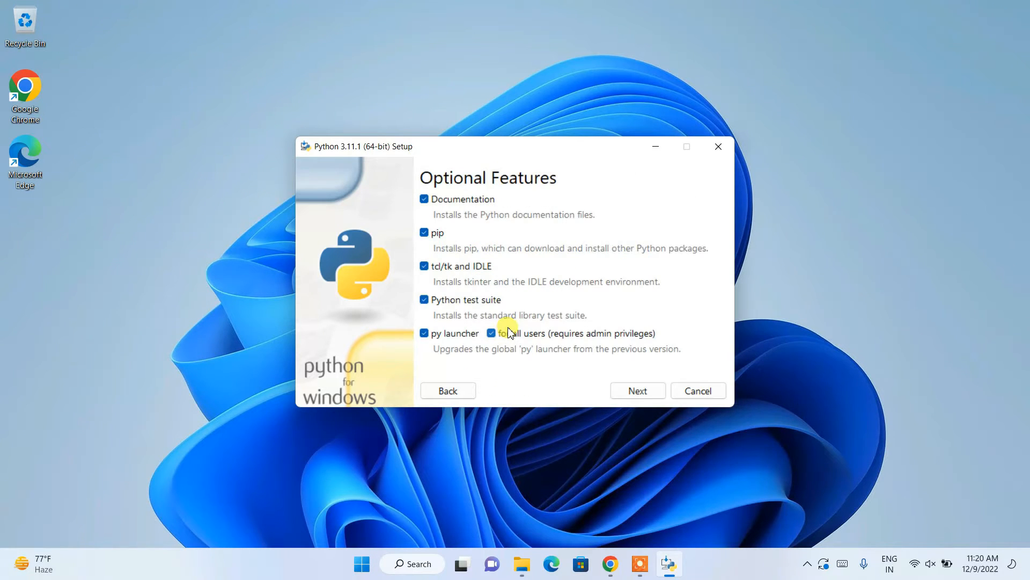
mouse_move(555, 353)
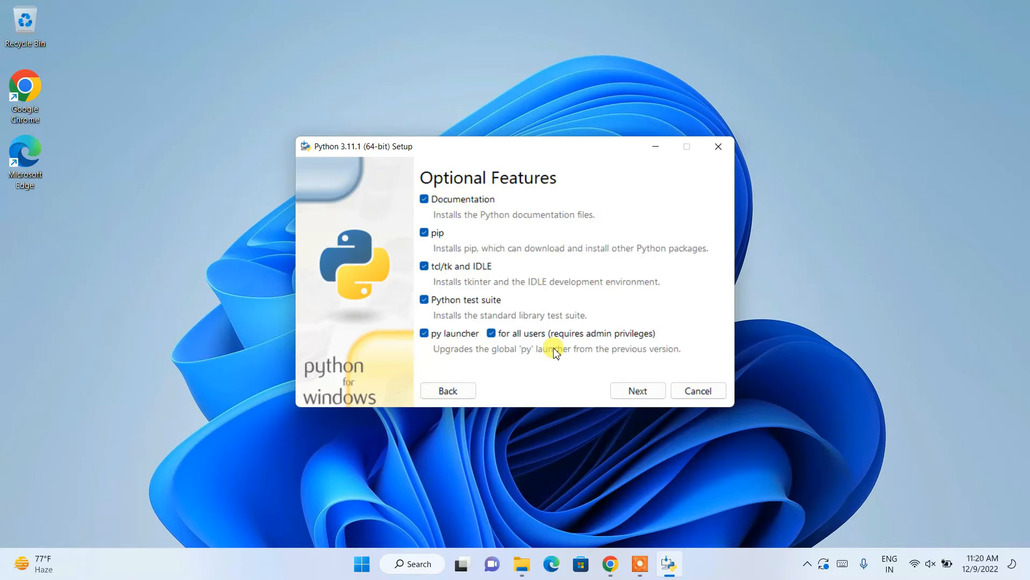
mouse_move(623, 366)
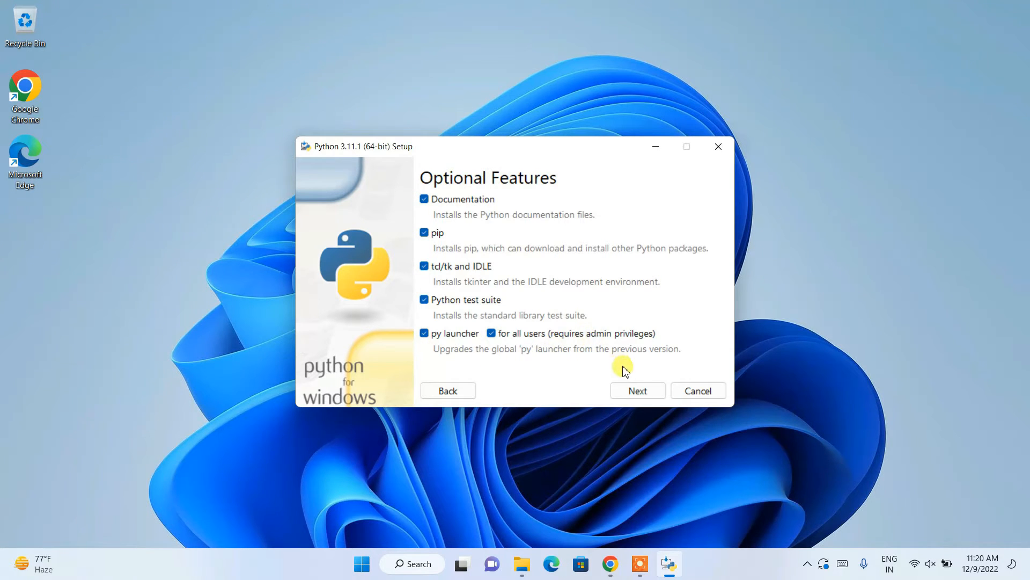
left_click(636, 390)
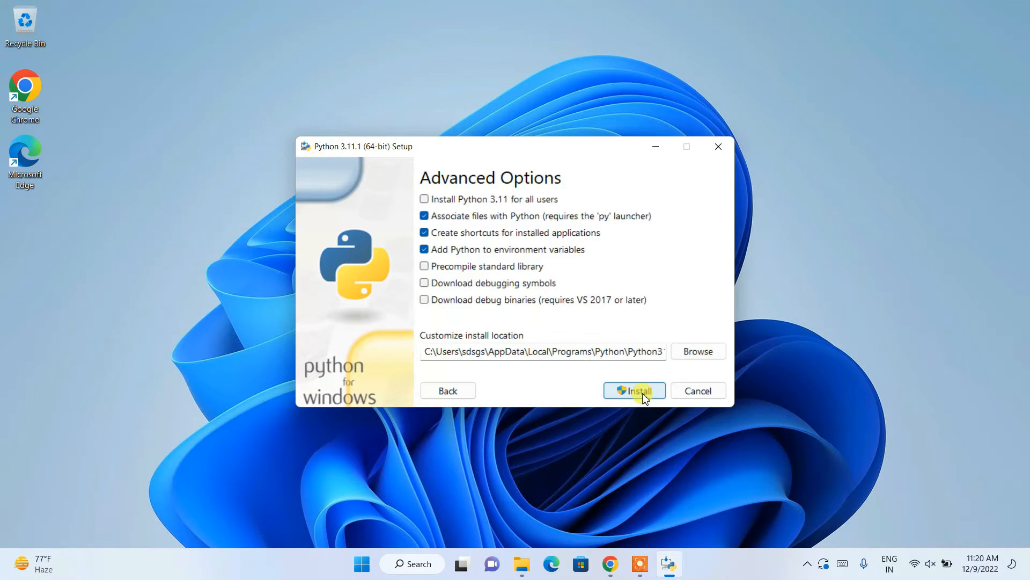
mouse_move(455, 205)
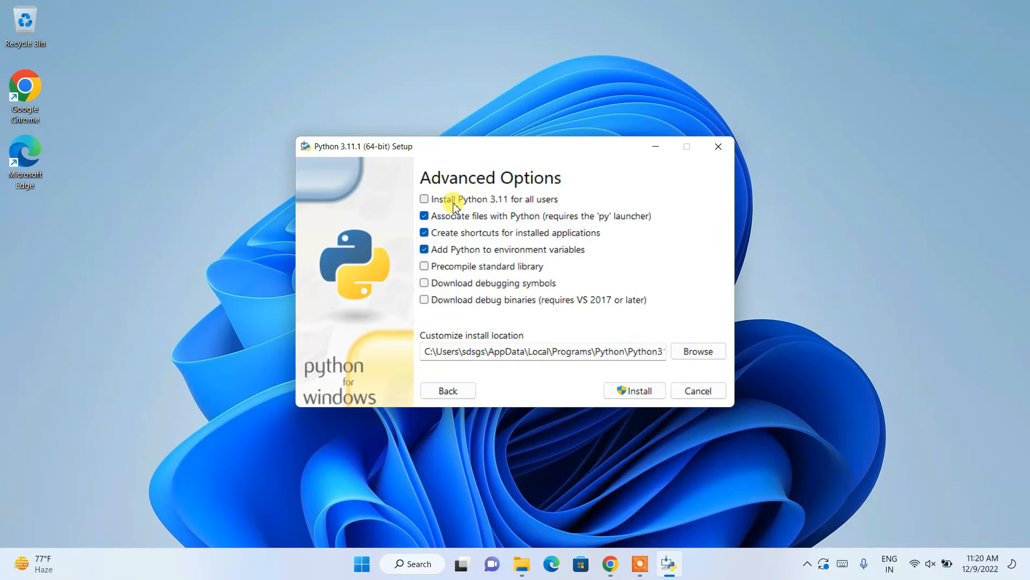
- Enable 'Install Python 3.11 for all users' and begin installing into C:\Program Files\Python311
left_click(425, 199)
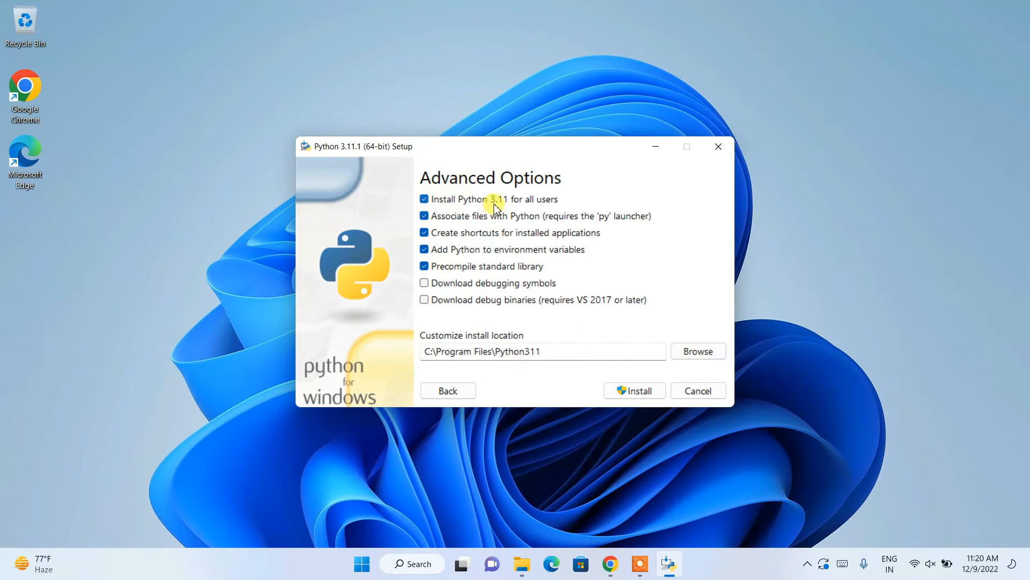
mouse_move(741, 440)
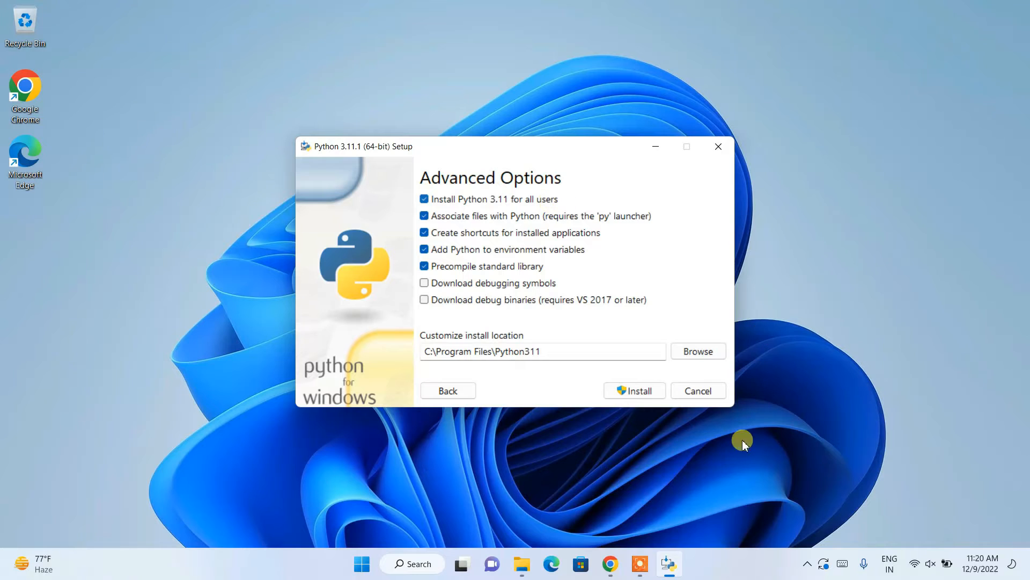
left_click(633, 390)
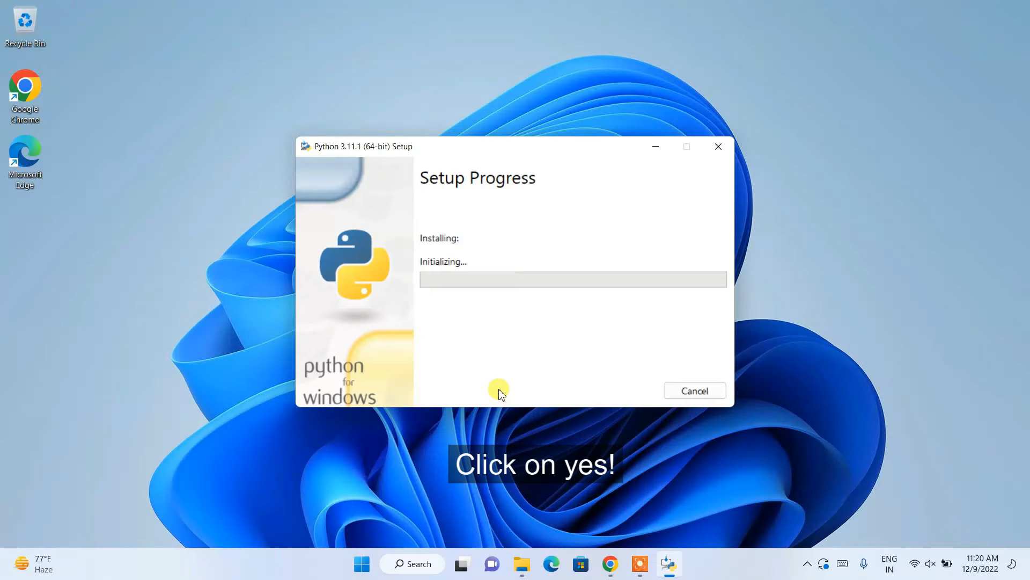
mouse_move(590, 349)
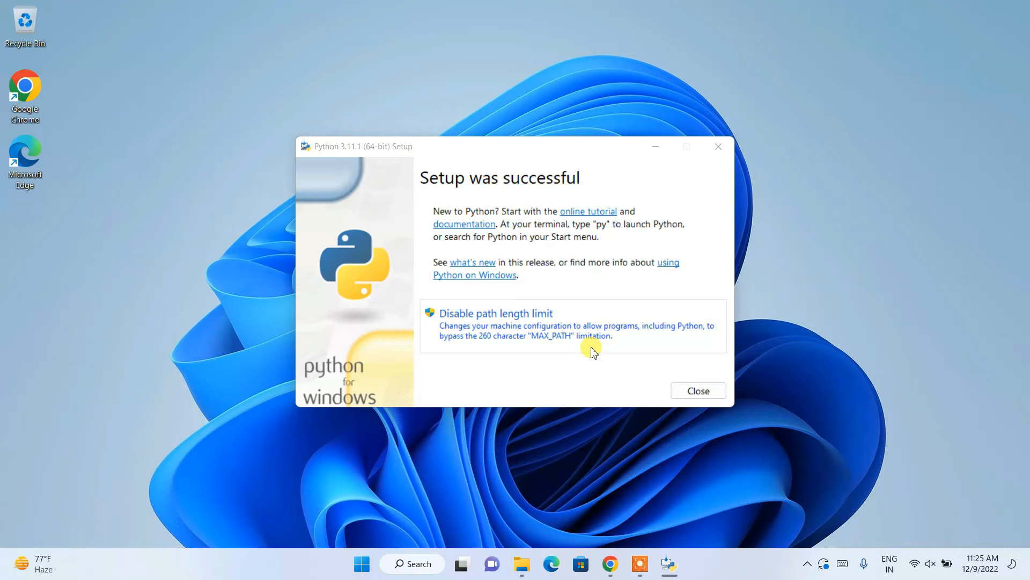
mouse_move(579, 202)
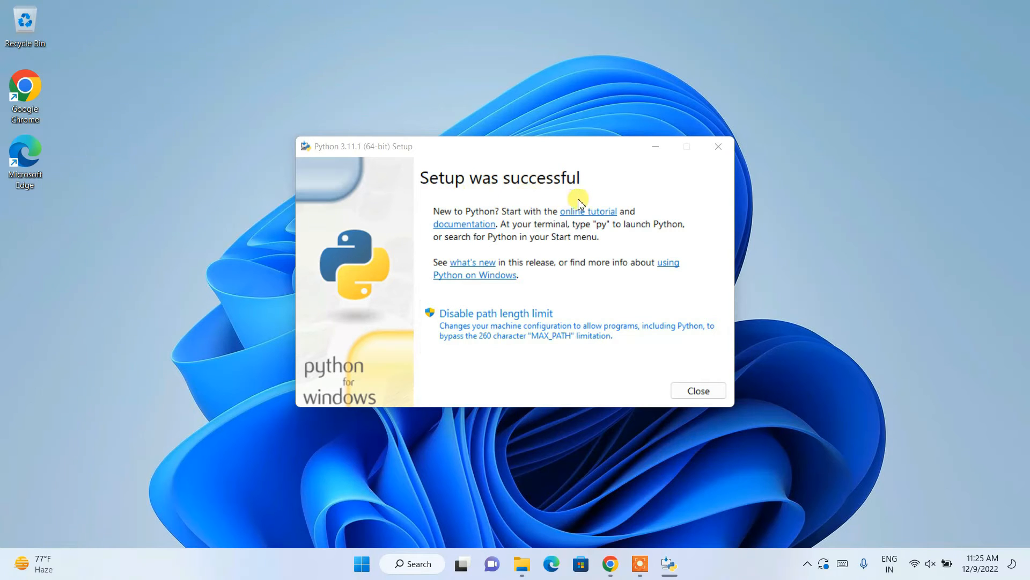
- Close the Python setup window after 'Setup was successful' appears
left_click(697, 390)
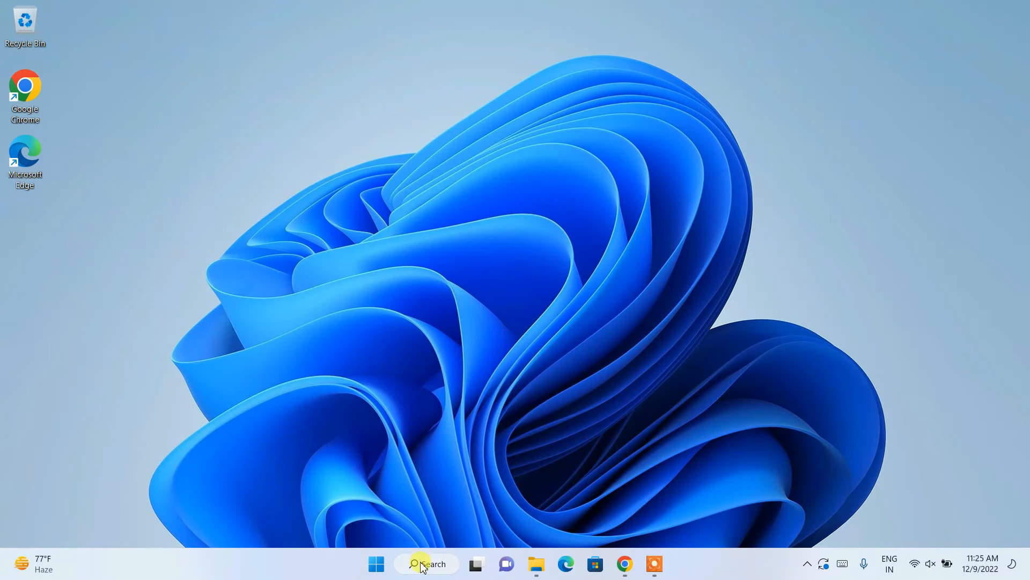
- Search Windows for 'cmd' and open Command Prompt from Best match
left_click(425, 563)
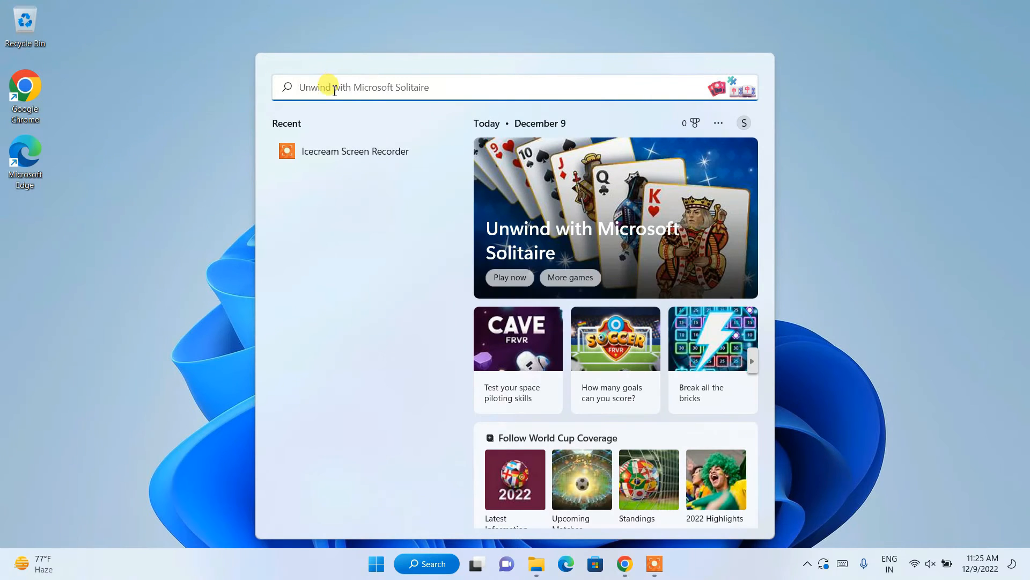
type("cmd")
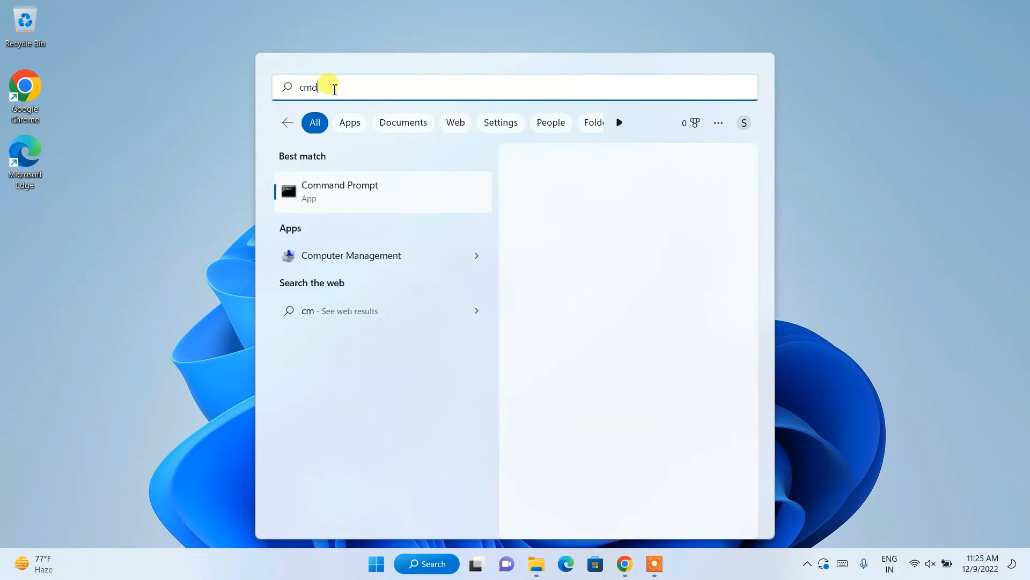
left_click(339, 191)
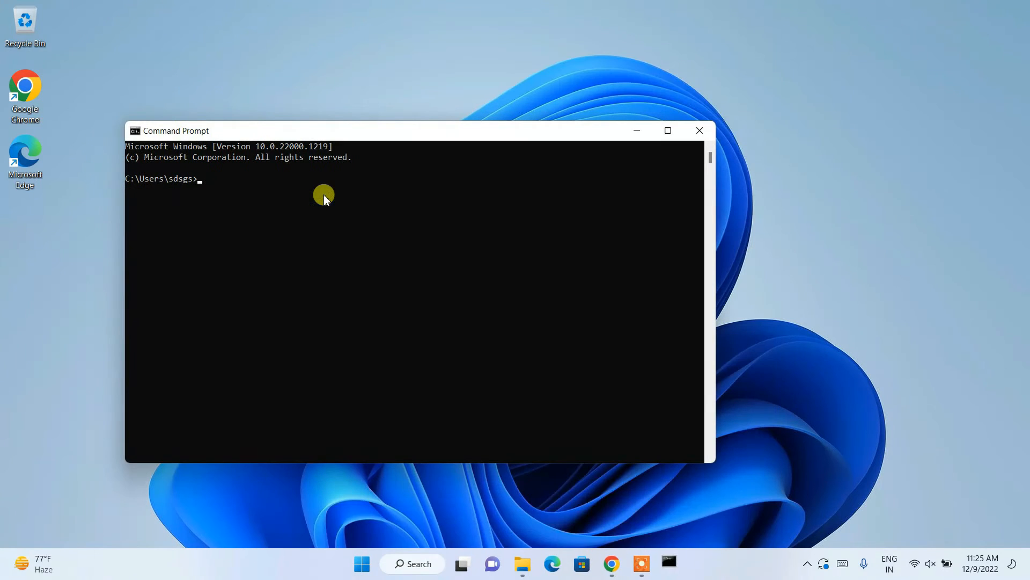
- Run python --version to confirm 3.11.1, then start the interactive interpreter
type("p")
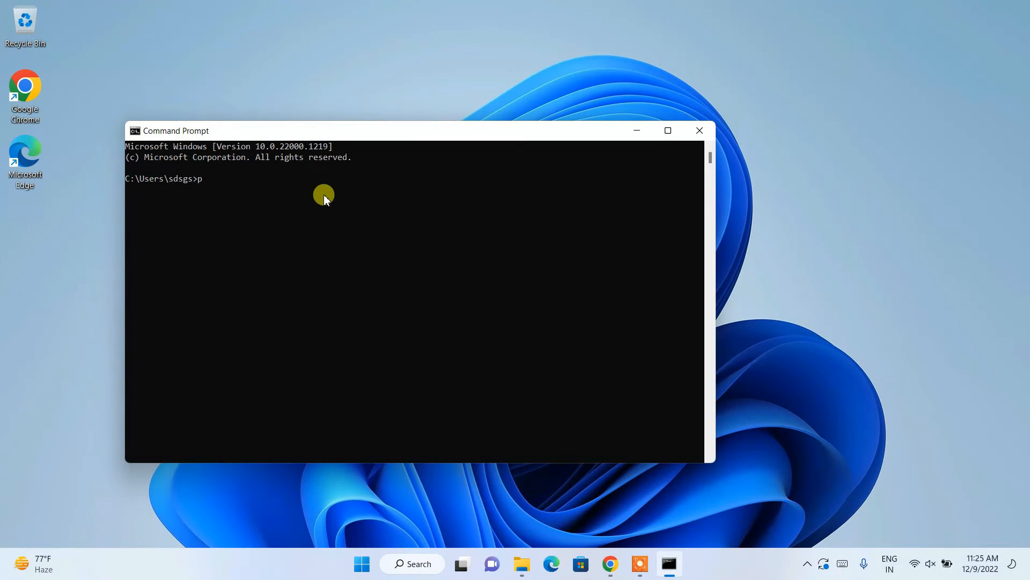
type("ython")
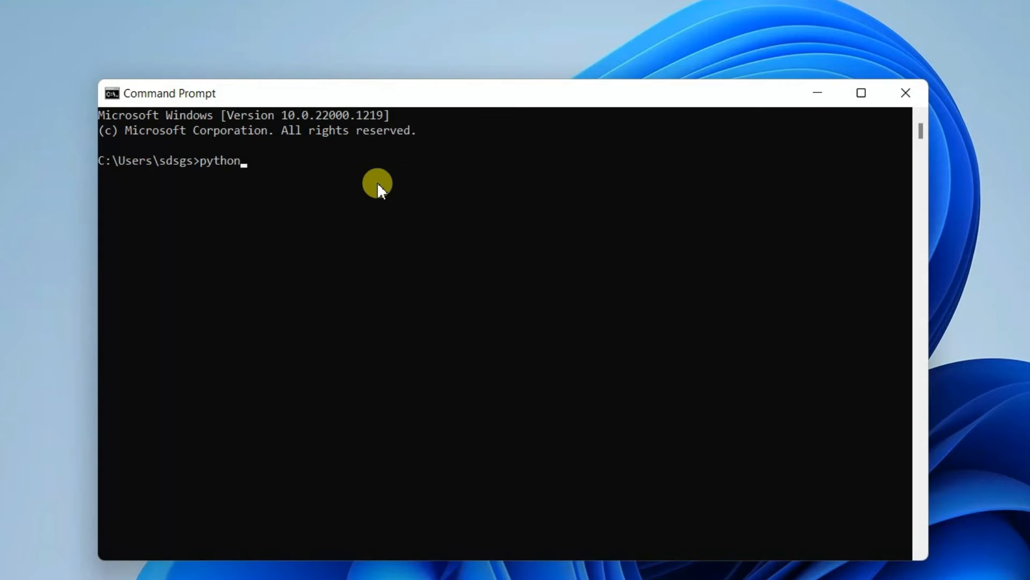
type("--")
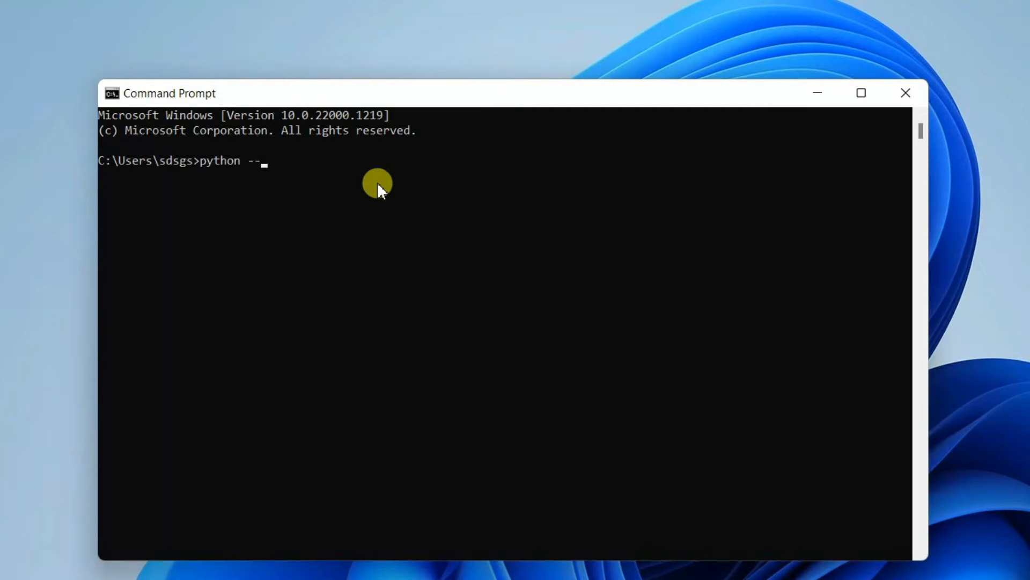
type("version")
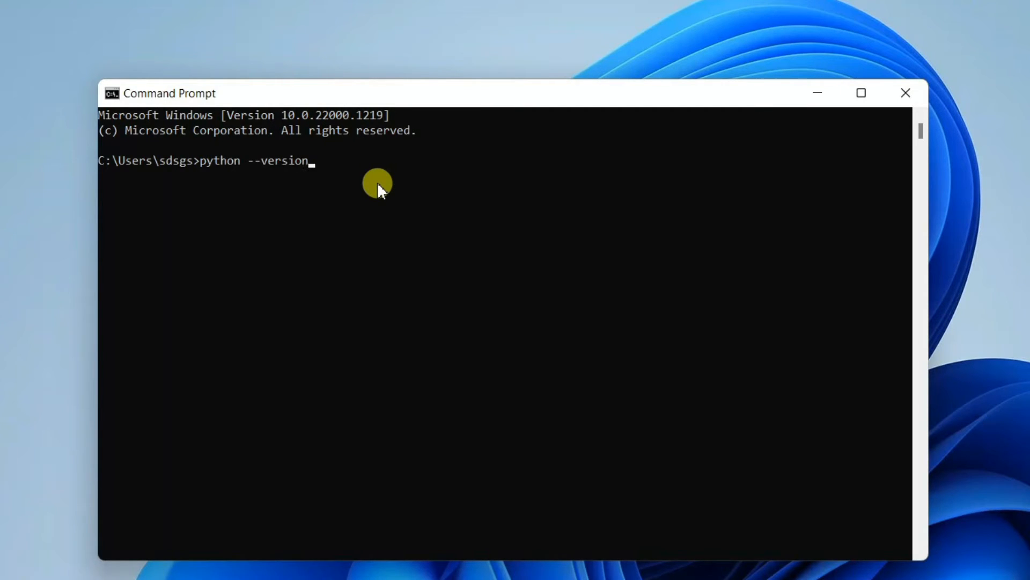
key("Return")
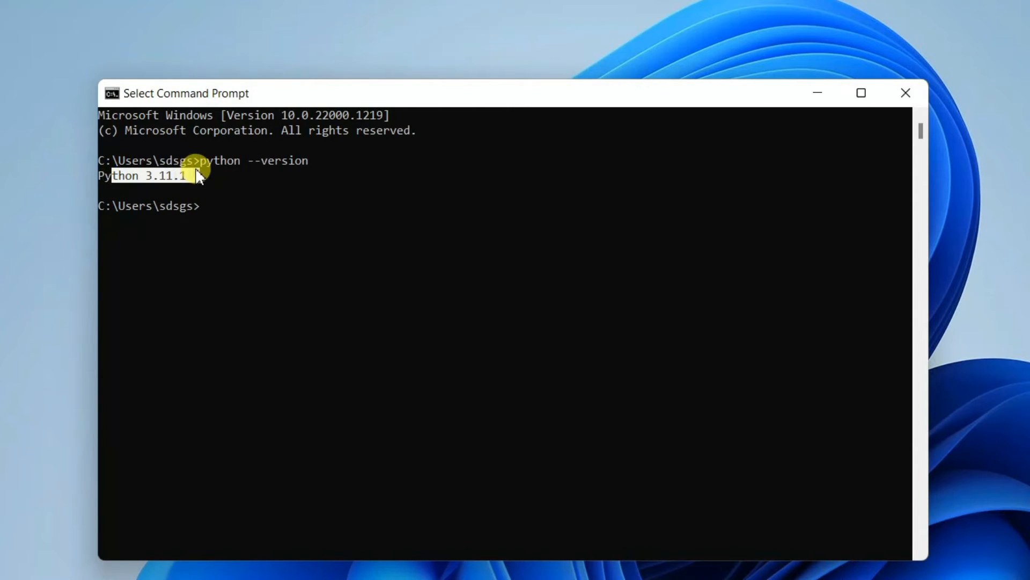
type("py")
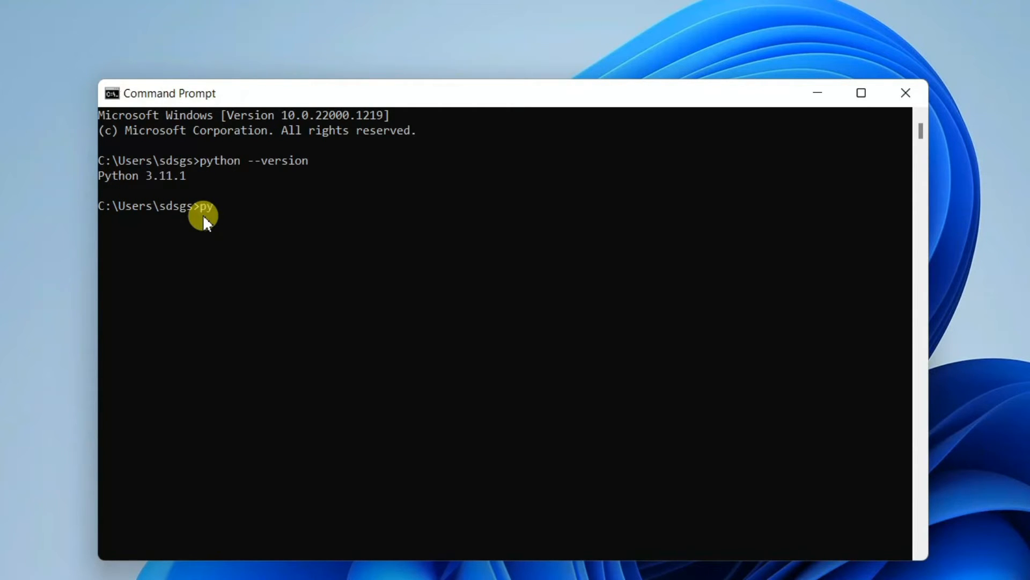
key("Return")
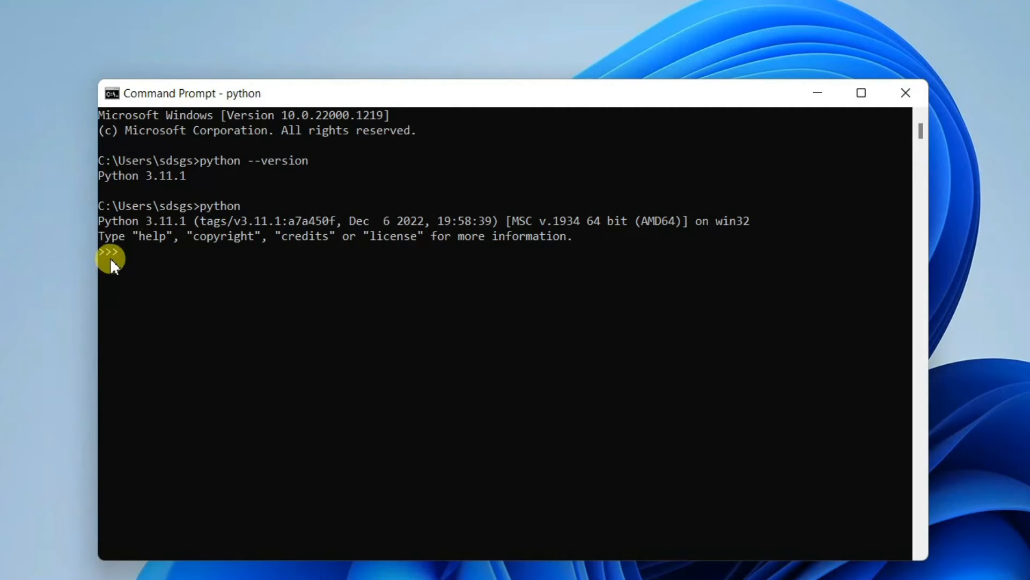
- Run print("hello") at the >>> prompt to output hello
type("print (\"")
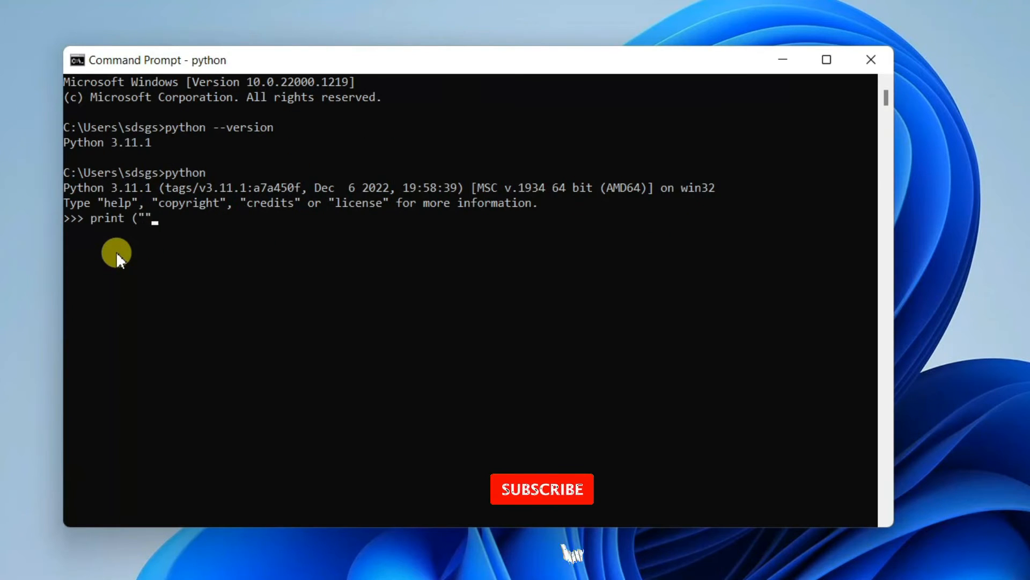
type(")")
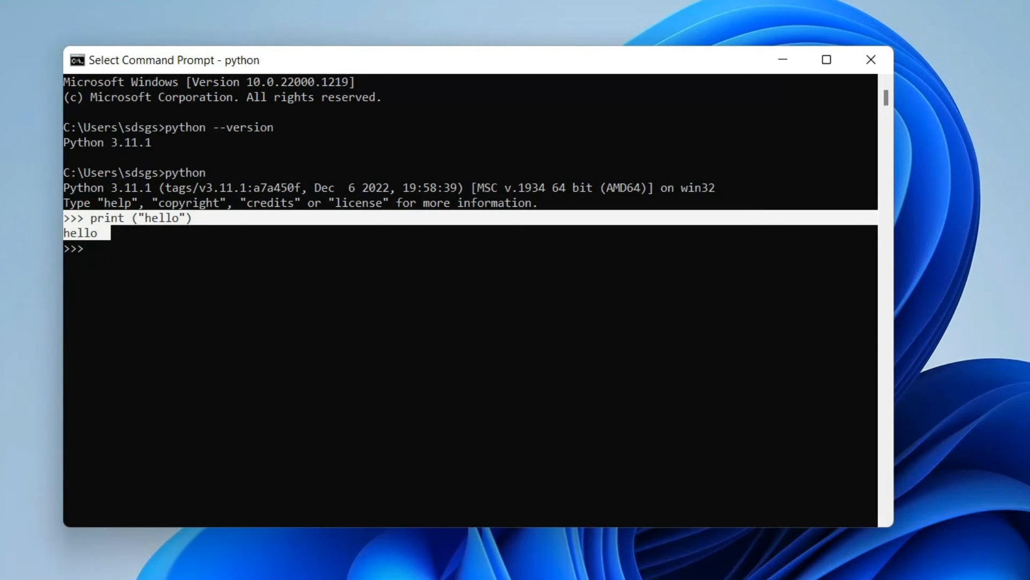
left_click(411, 563)
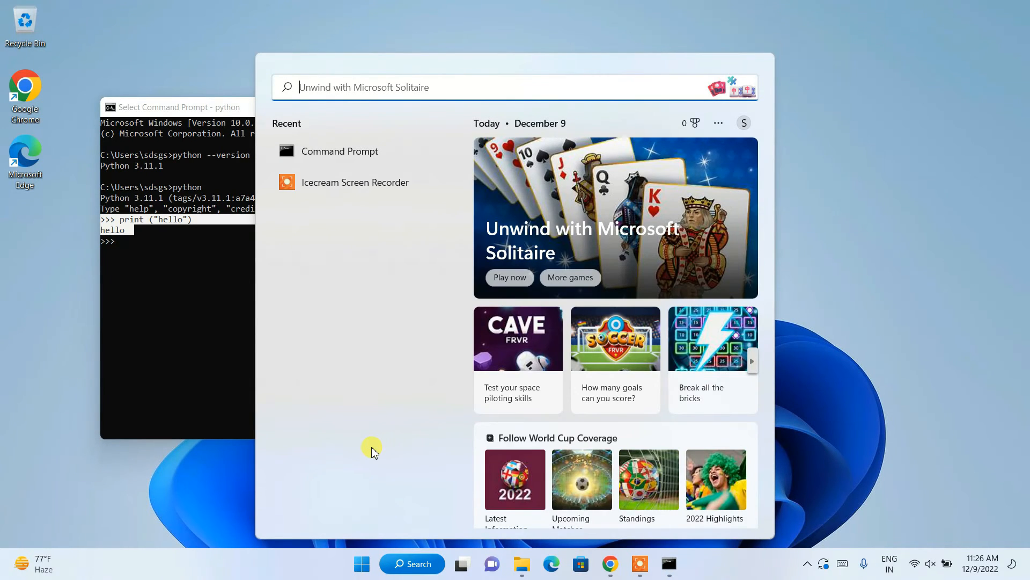
- Search Windows for 'idl' to find IDLE (Python 3.11 64-bit)
type("idl")
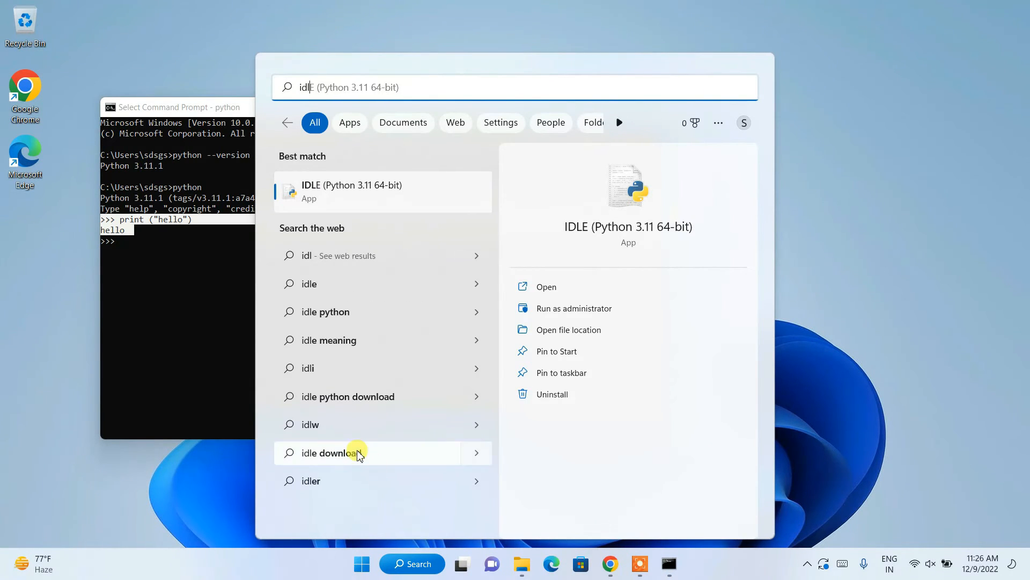
mouse_move(335, 191)
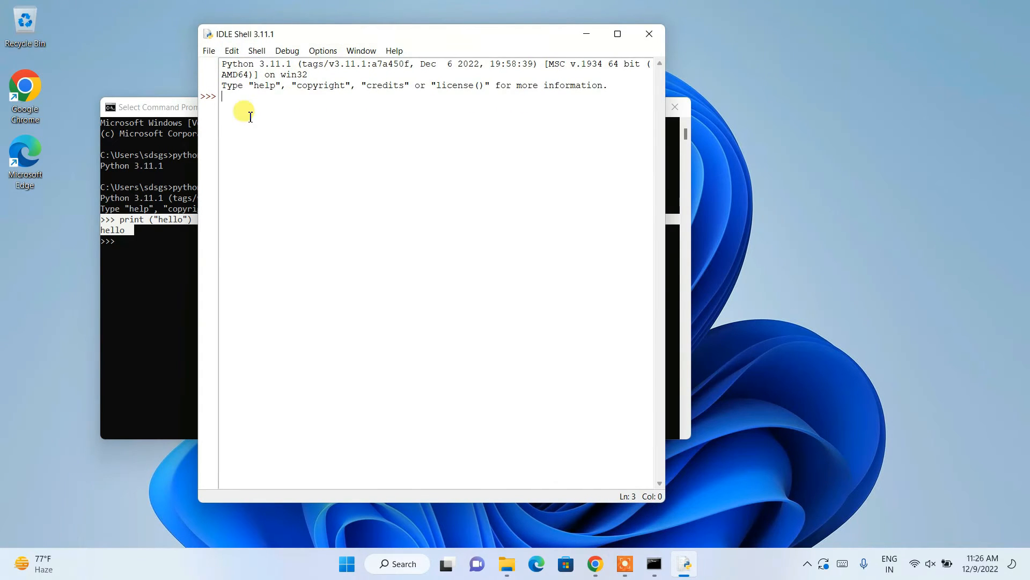
- Run print("hello") in the IDLE Shell so it outputs hello
type("pr")
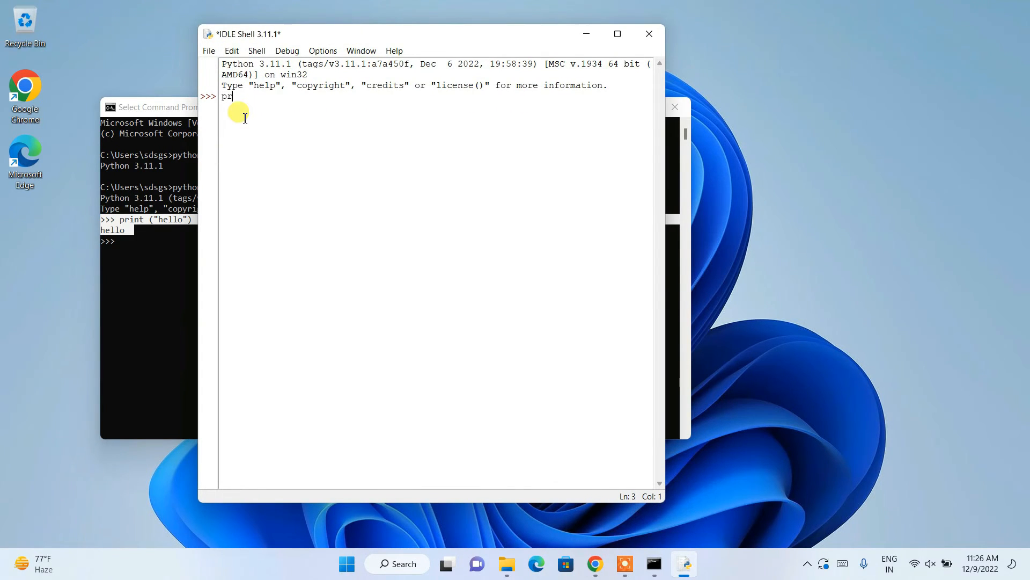
type("int (")
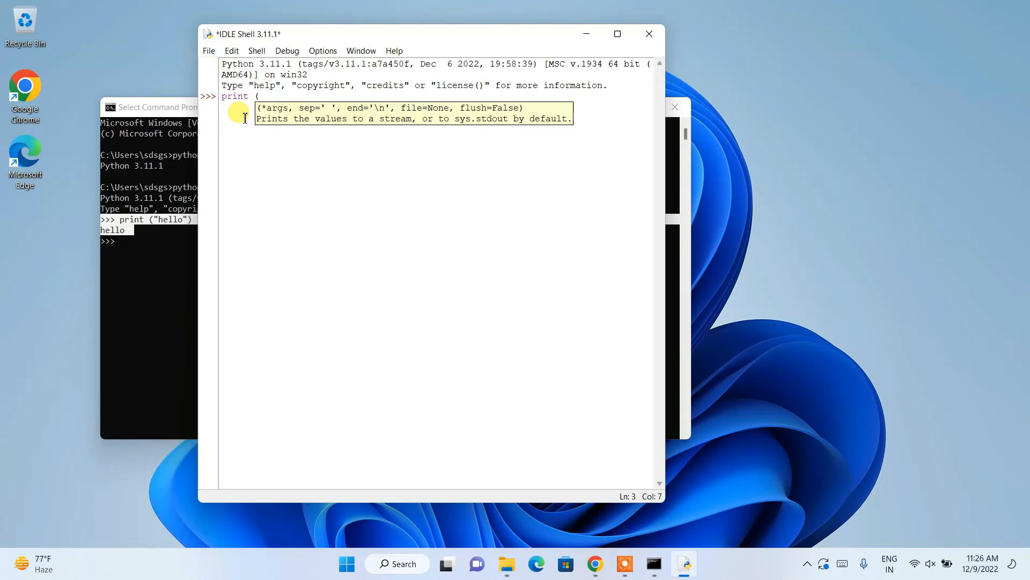
type("\")")
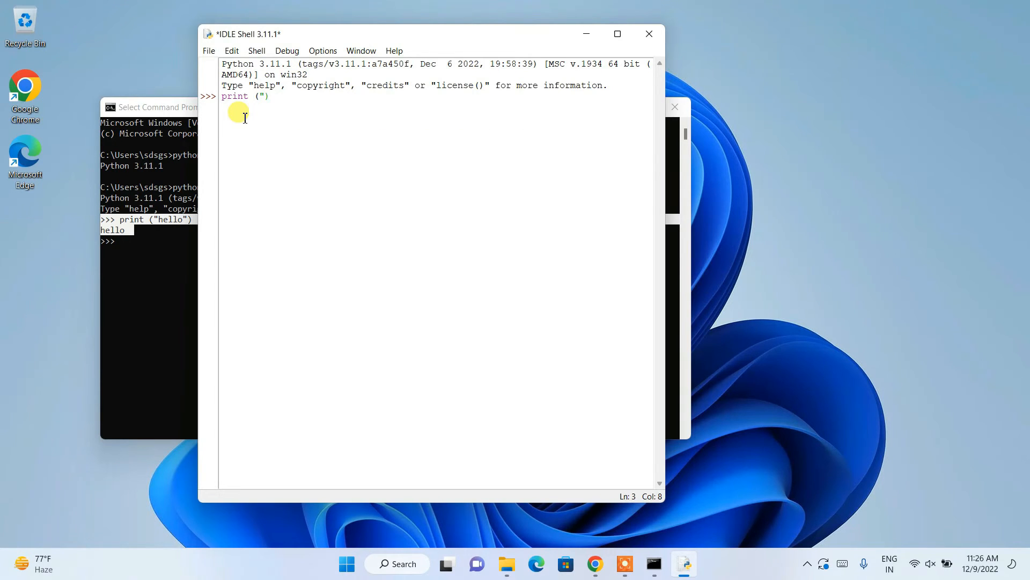
type("hello")
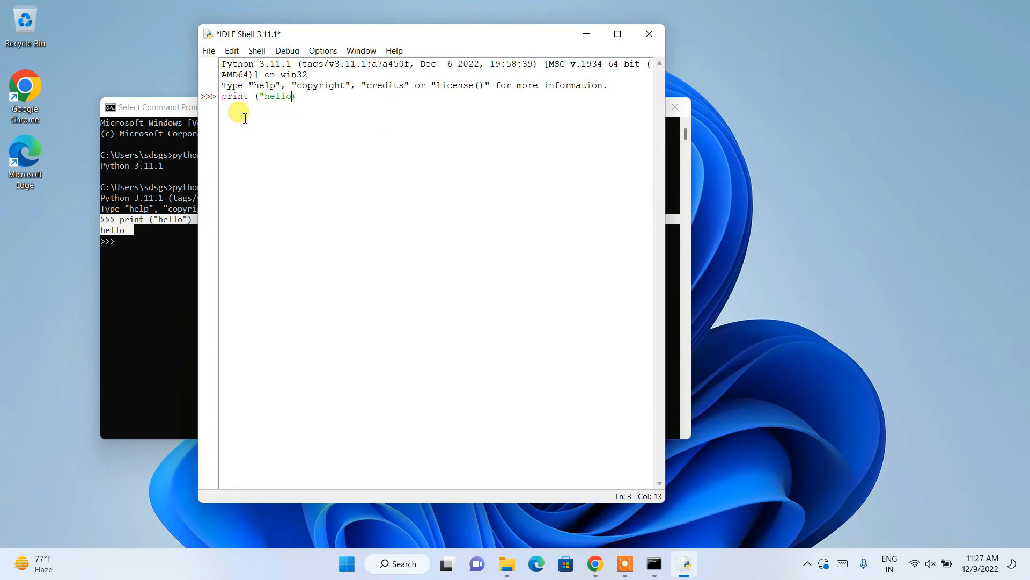
type("\"")
key("Return")
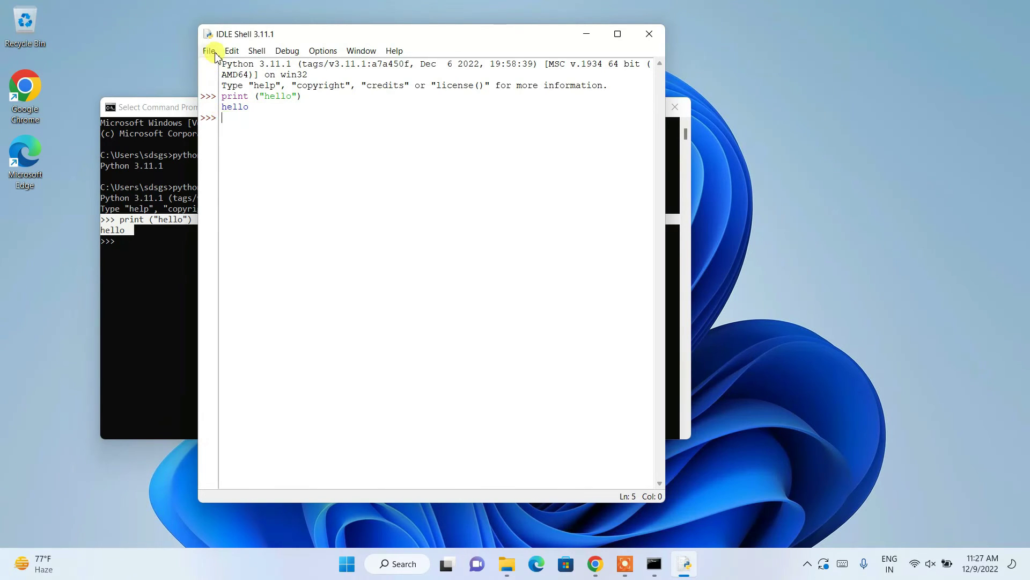
- Create a new IDLE file containing a=5, b=3 and print(a+b)
left_click(209, 50)
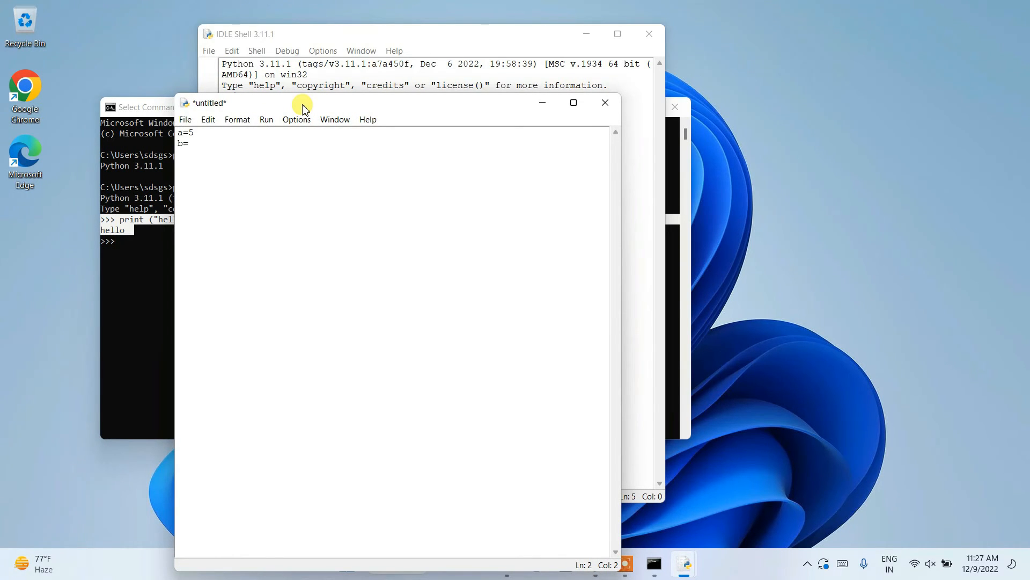
type("3")
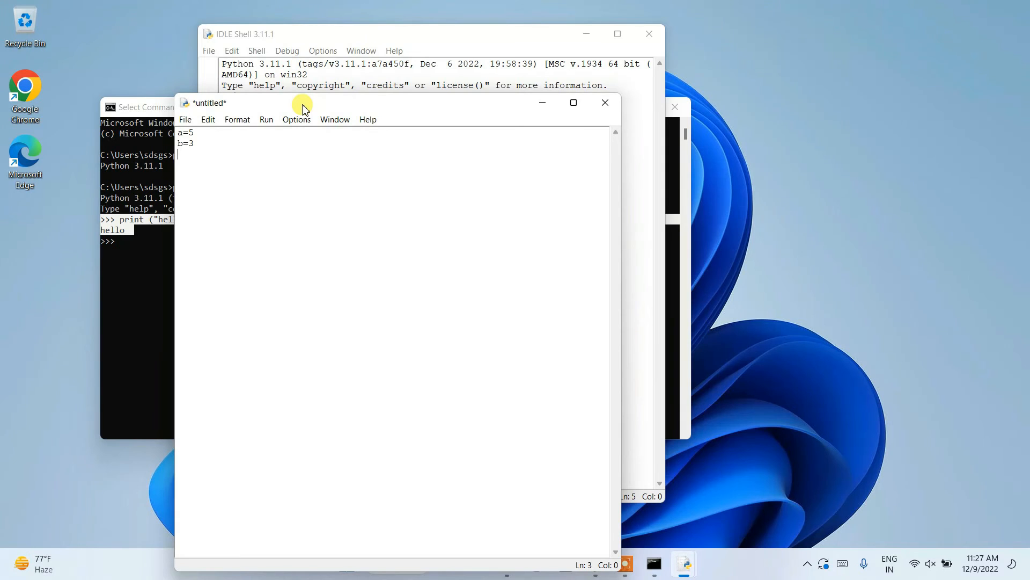
type("print")
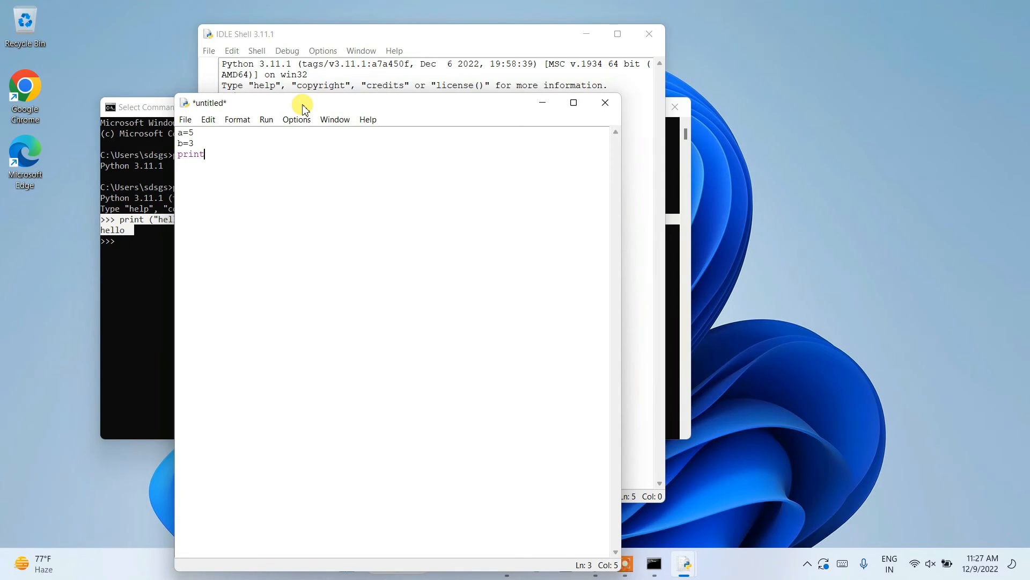
type("(a+")
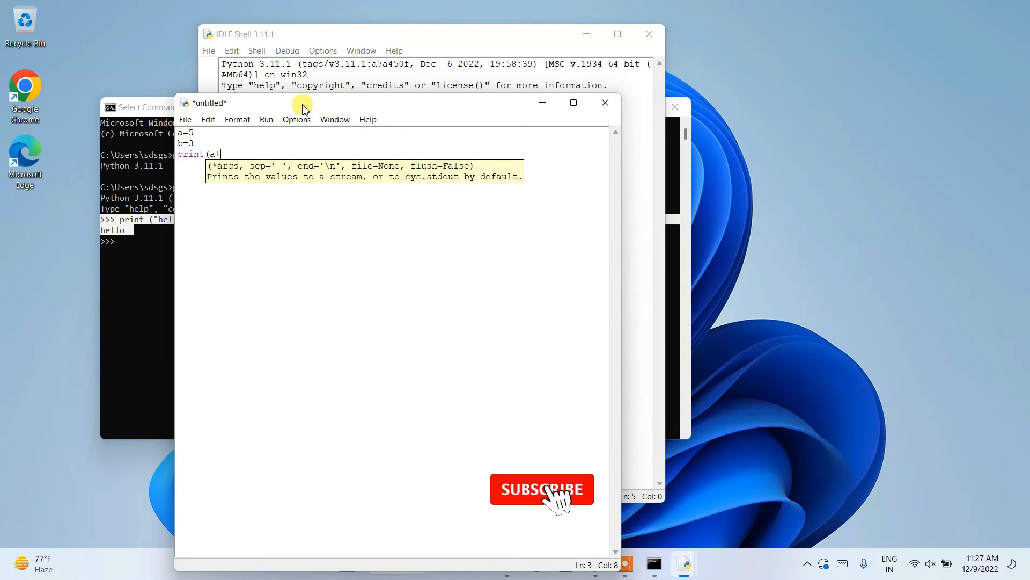
type("b)")
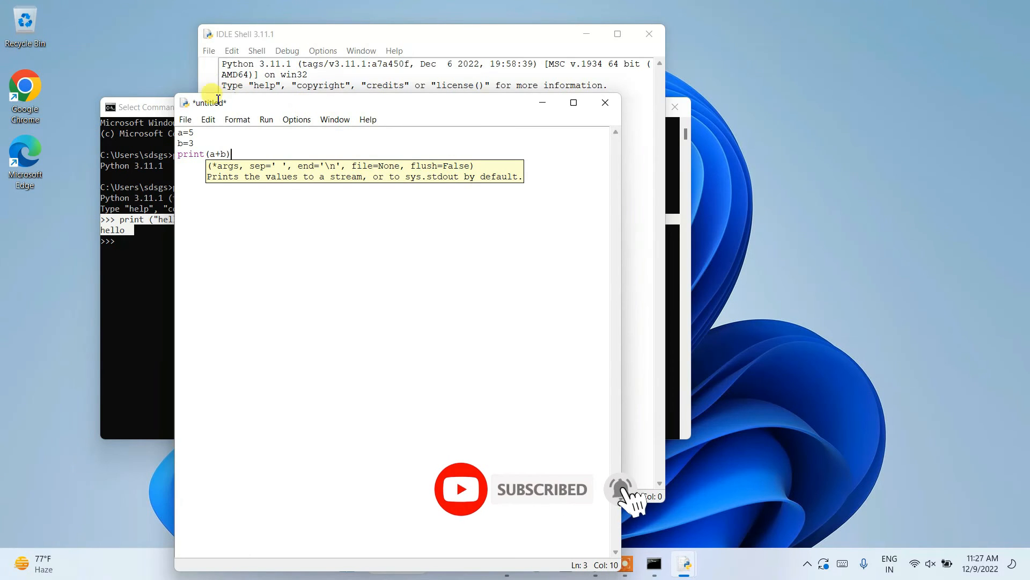
- Save the script as prog.py, accepting the user folder C:\Users\sdsgs
left_click(185, 119)
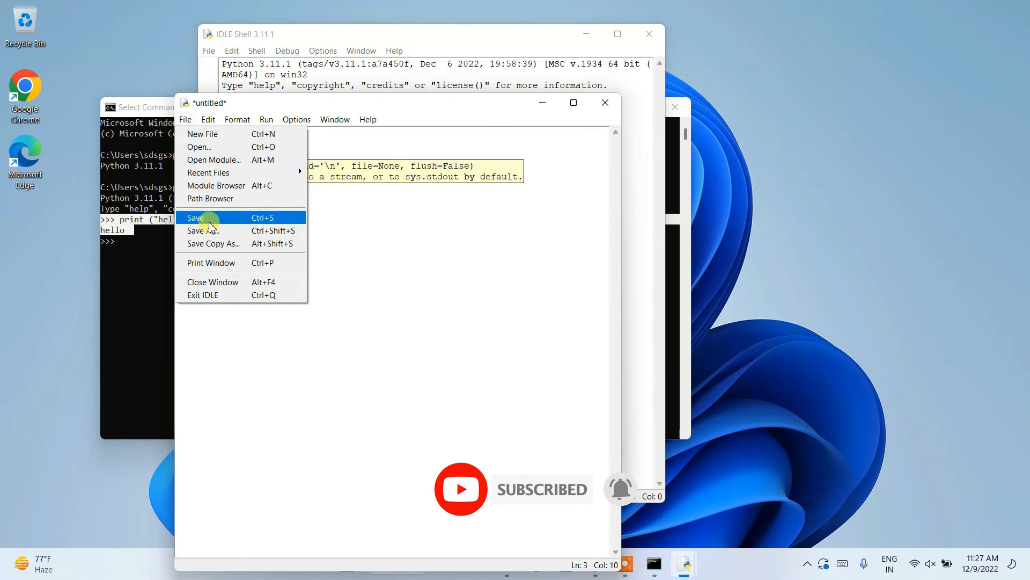
left_click(196, 217)
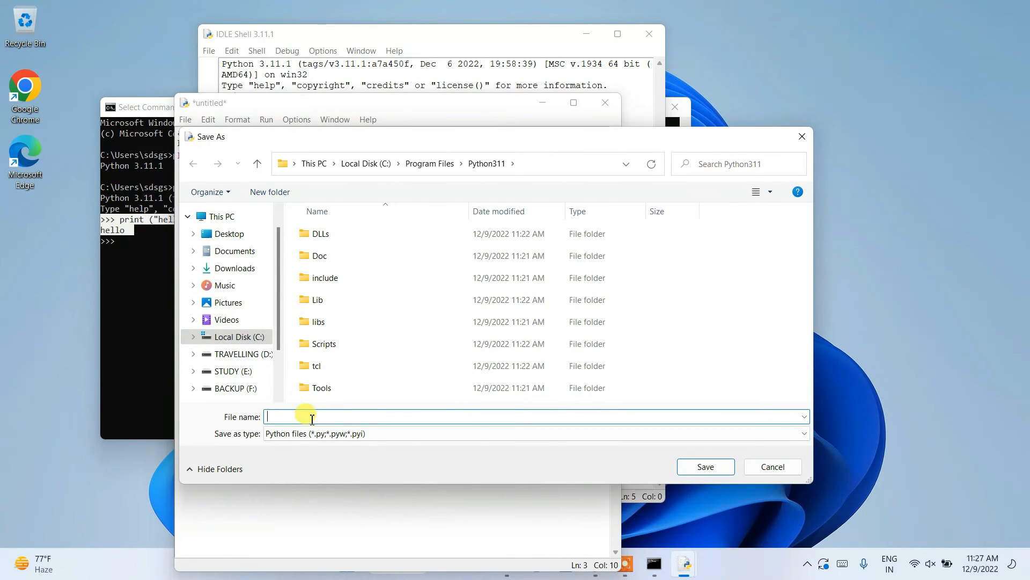
type("prog")
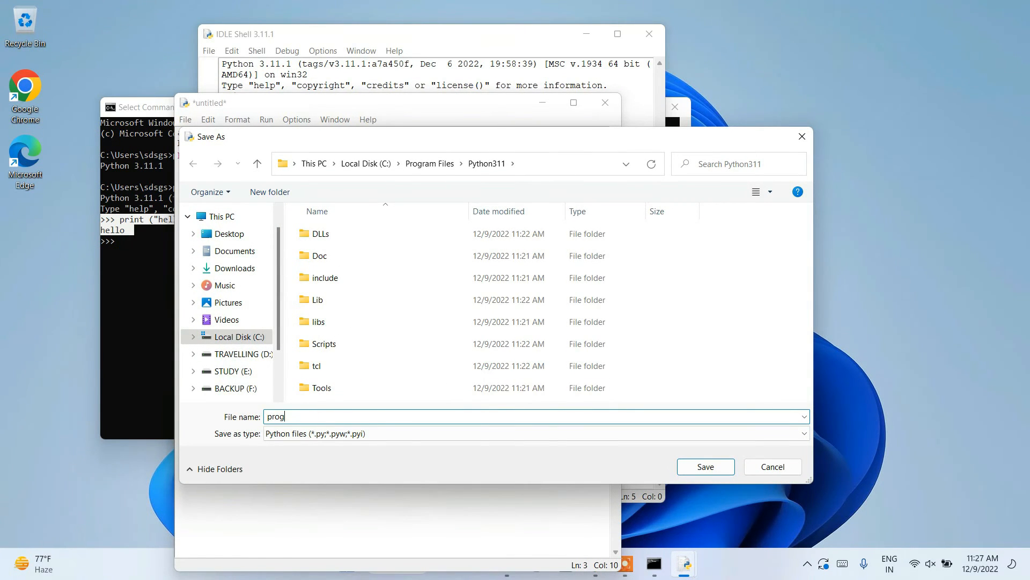
type(".py")
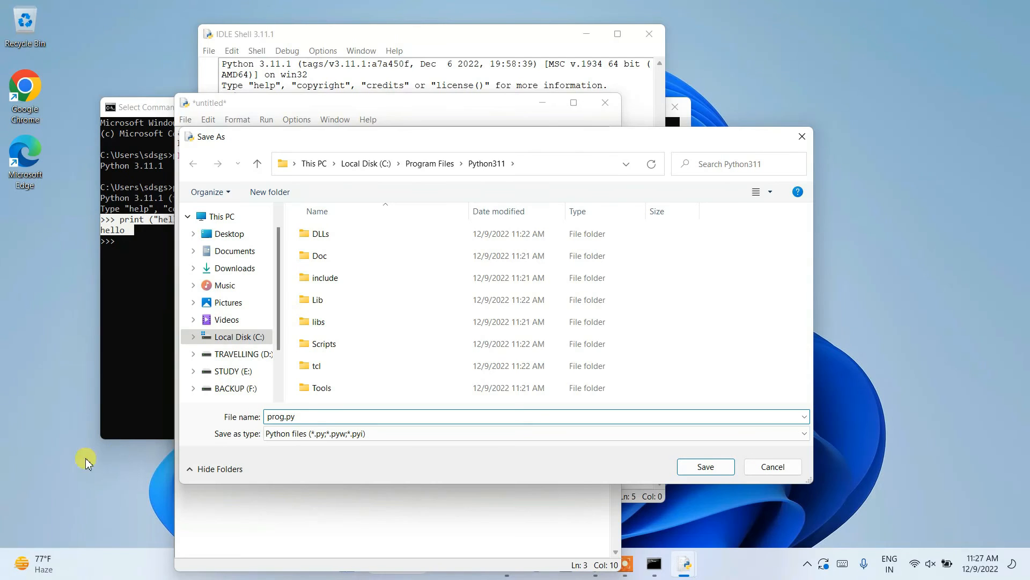
left_click(705, 467)
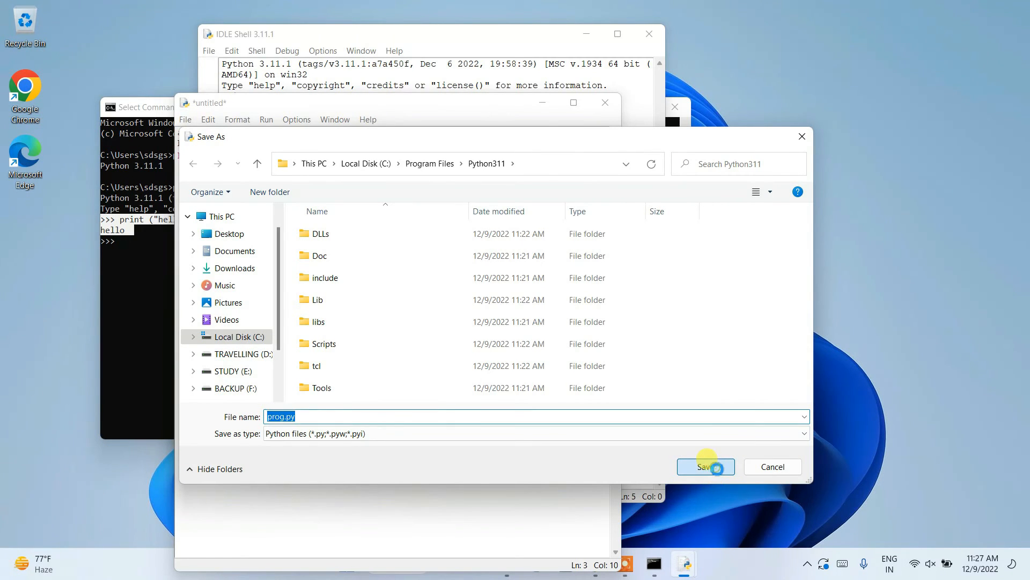
left_click(706, 467)
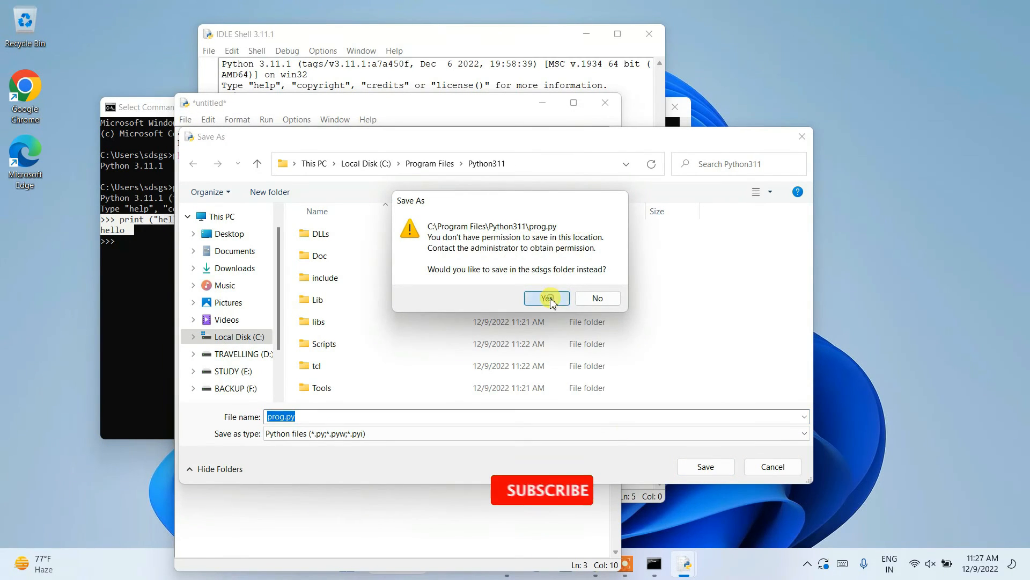
left_click(546, 298)
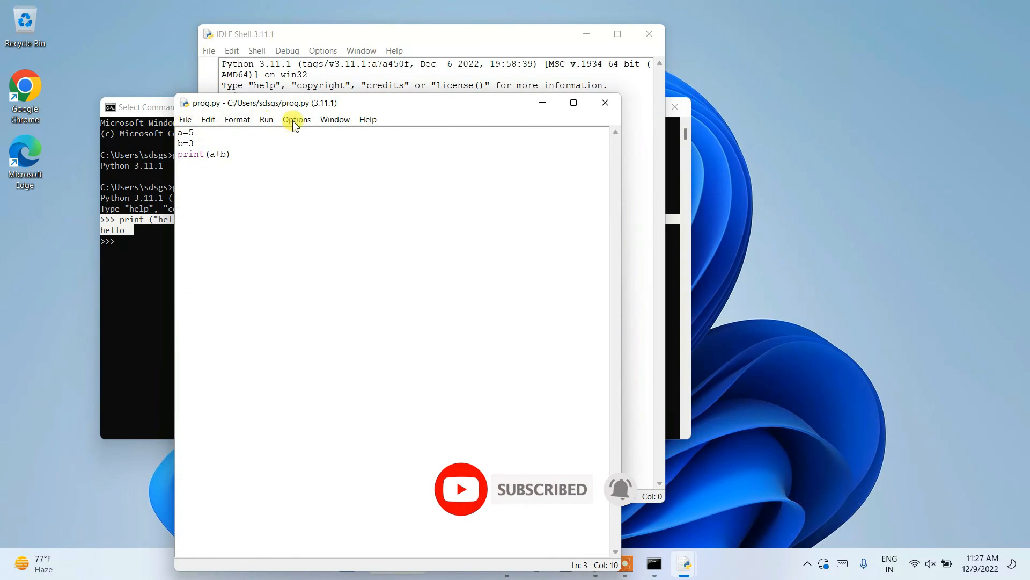
- Run prog.py with Run Module so the shell prints 8
left_click(266, 119)
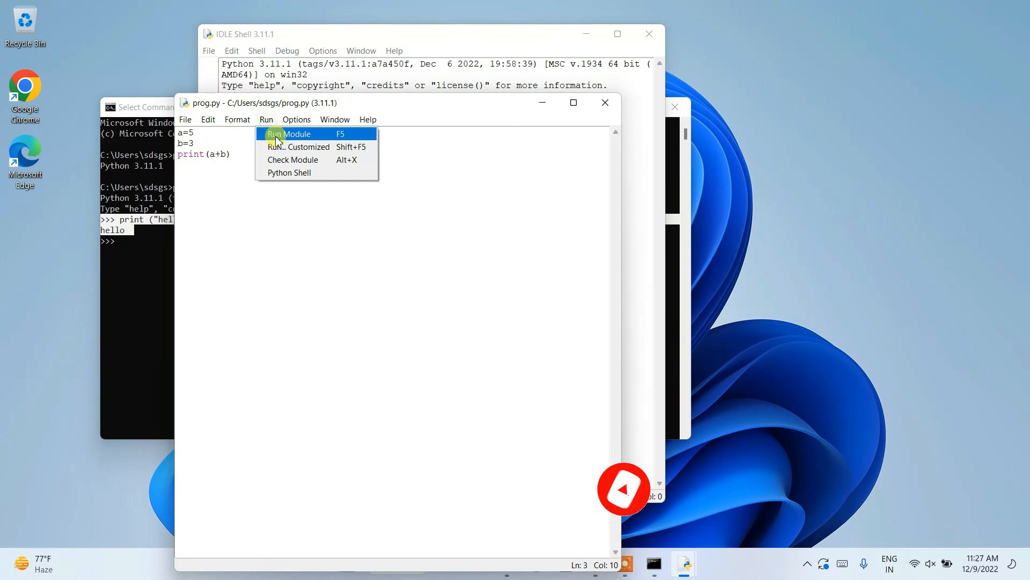
left_click(289, 133)
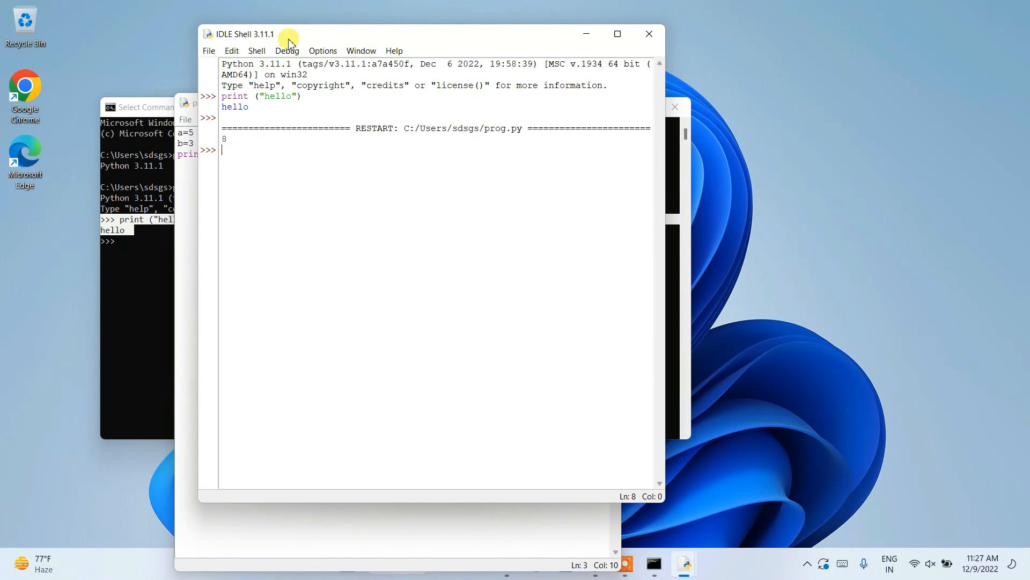